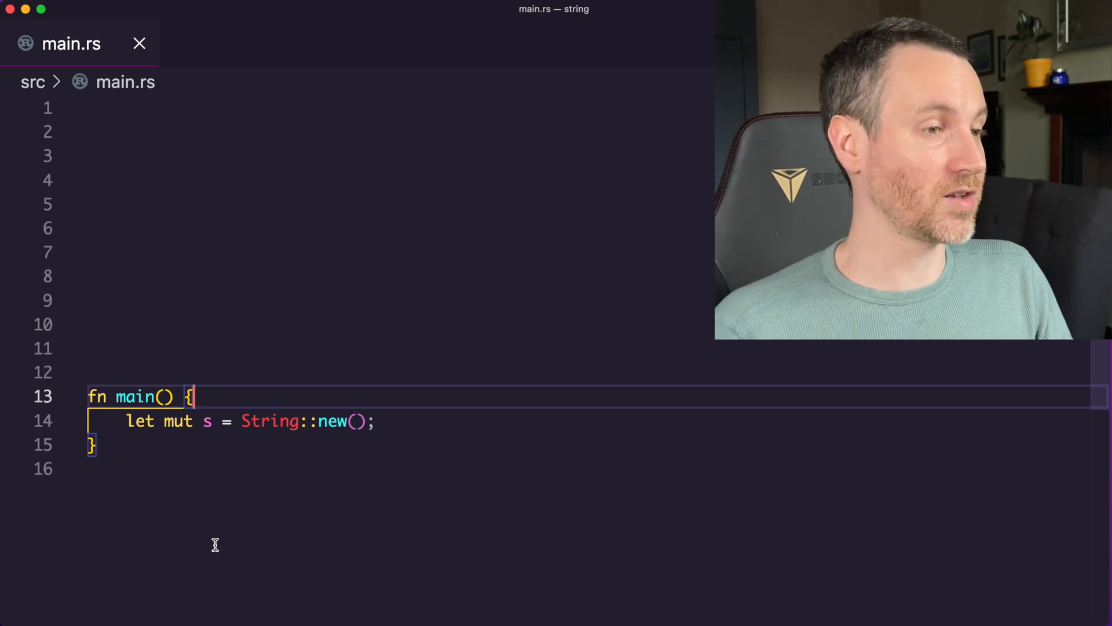
# - Edit the String::new() call and highlight the to_string call building a String from "initial contents"
pyautogui.click(247, 420)
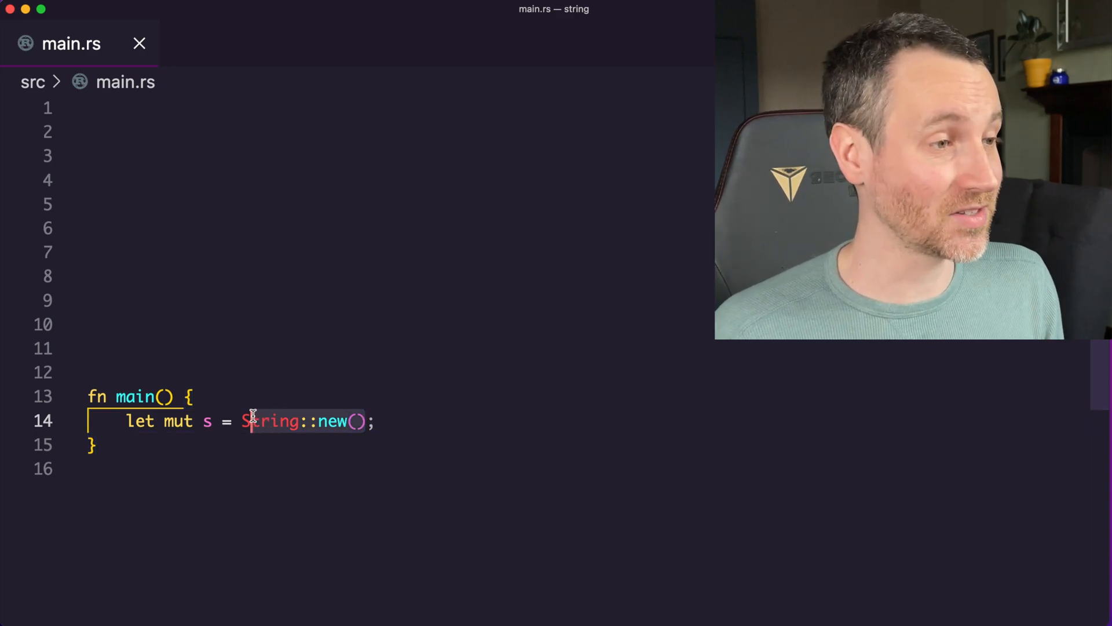
pyautogui.write('""')
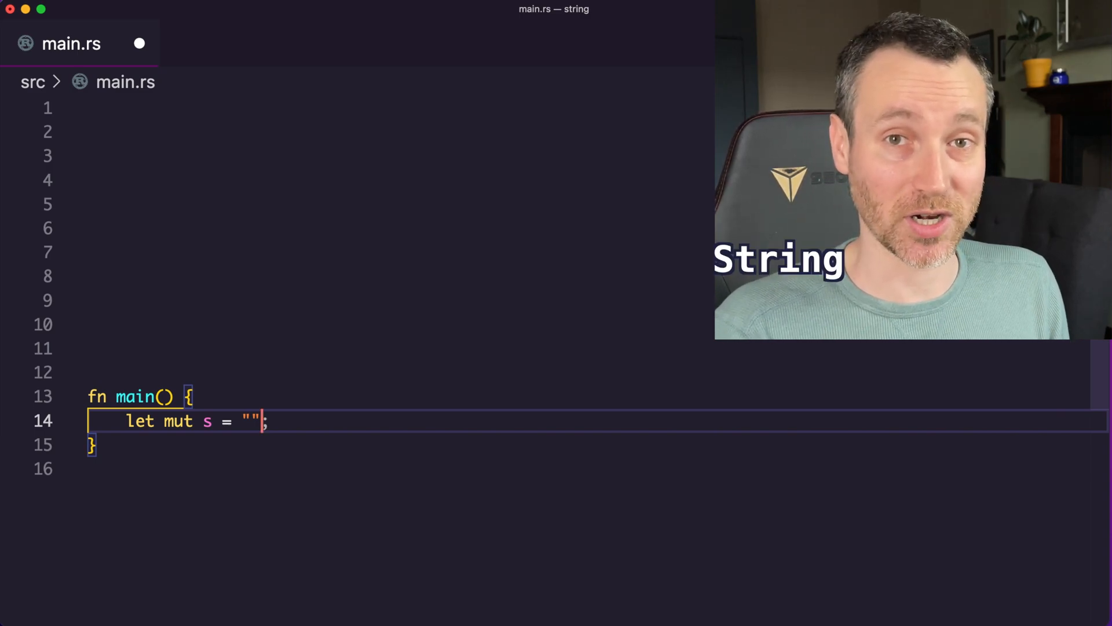
pyautogui.write('String::new()')
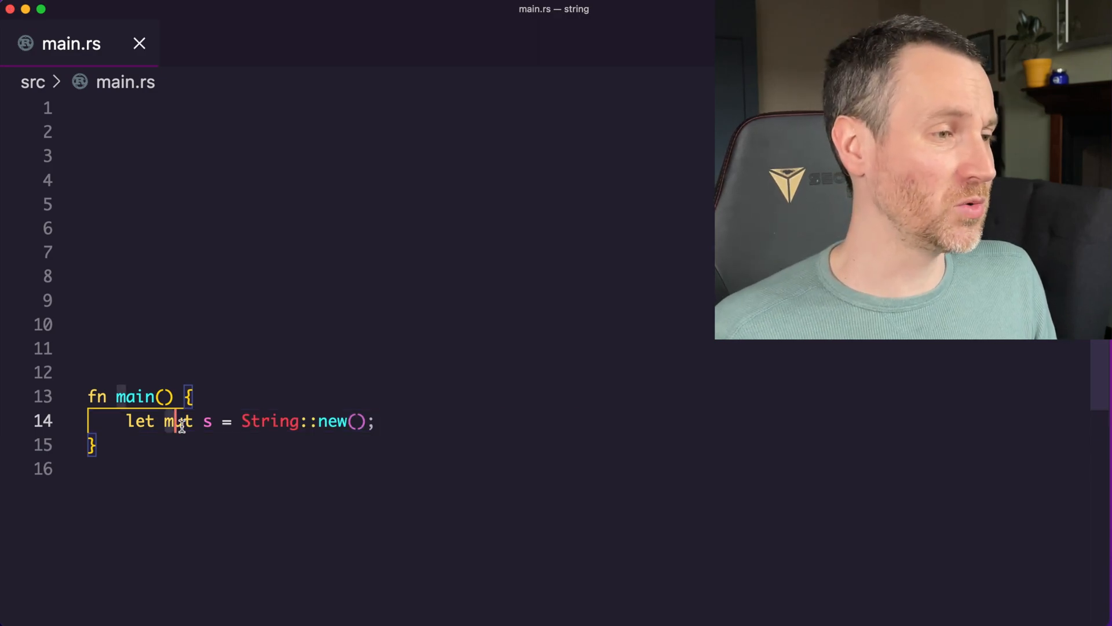
pyautogui.moveTo(241, 454)
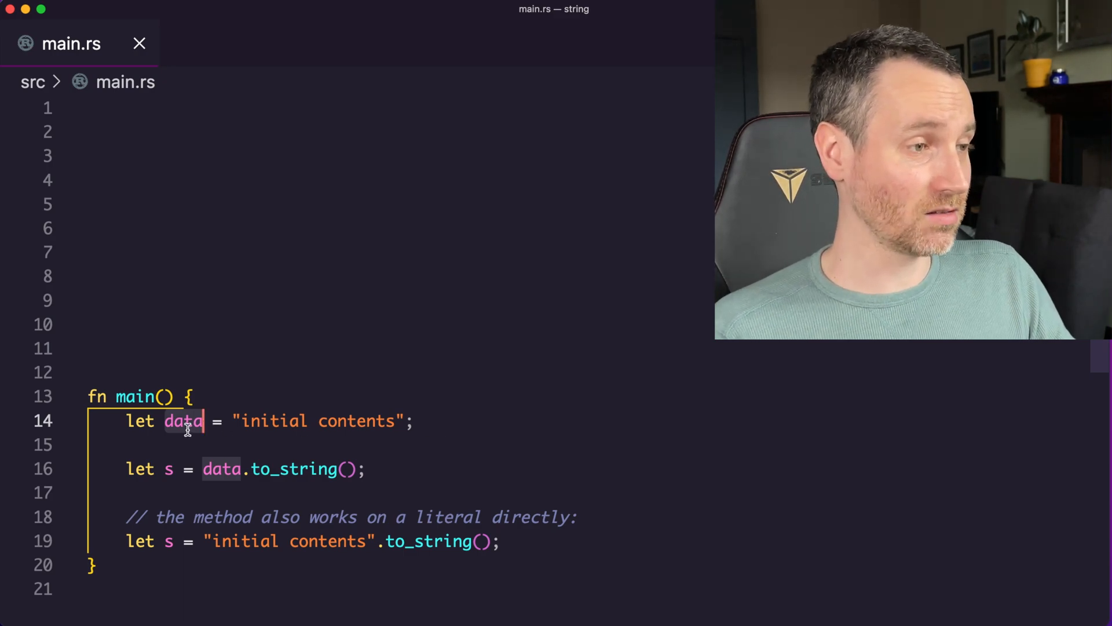
pyautogui.moveTo(294, 420)
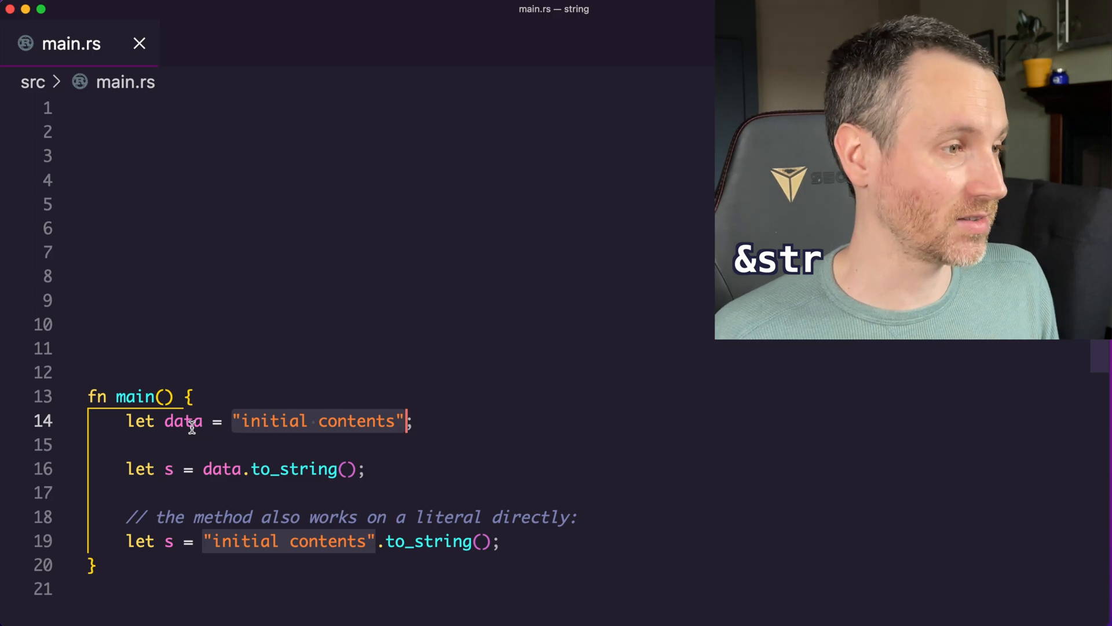
pyautogui.scroll(-3)
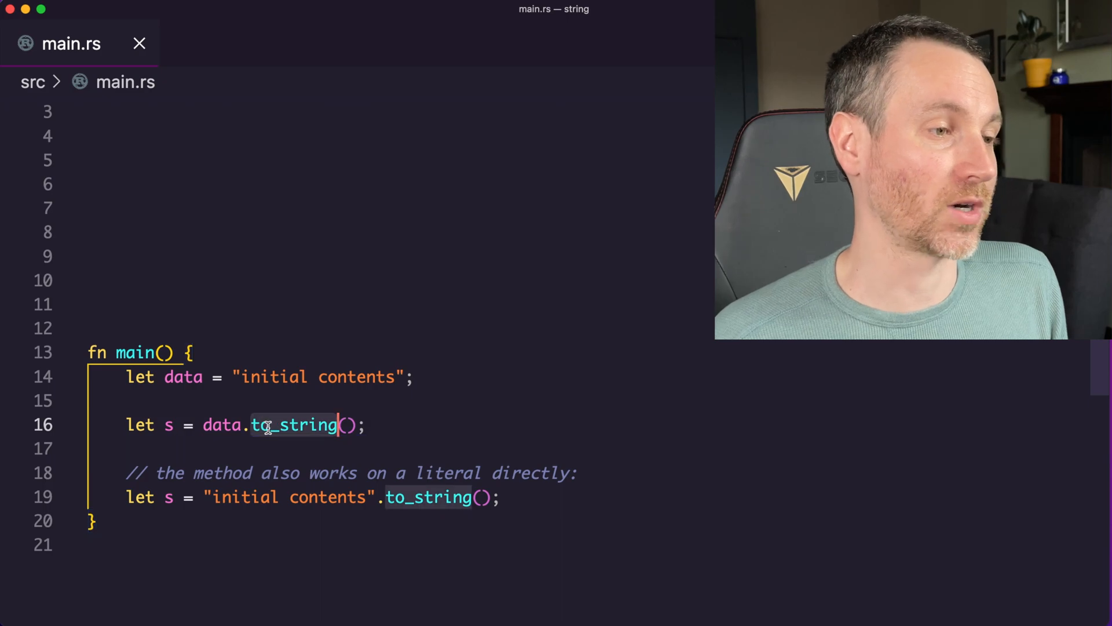
pyautogui.click(271, 377)
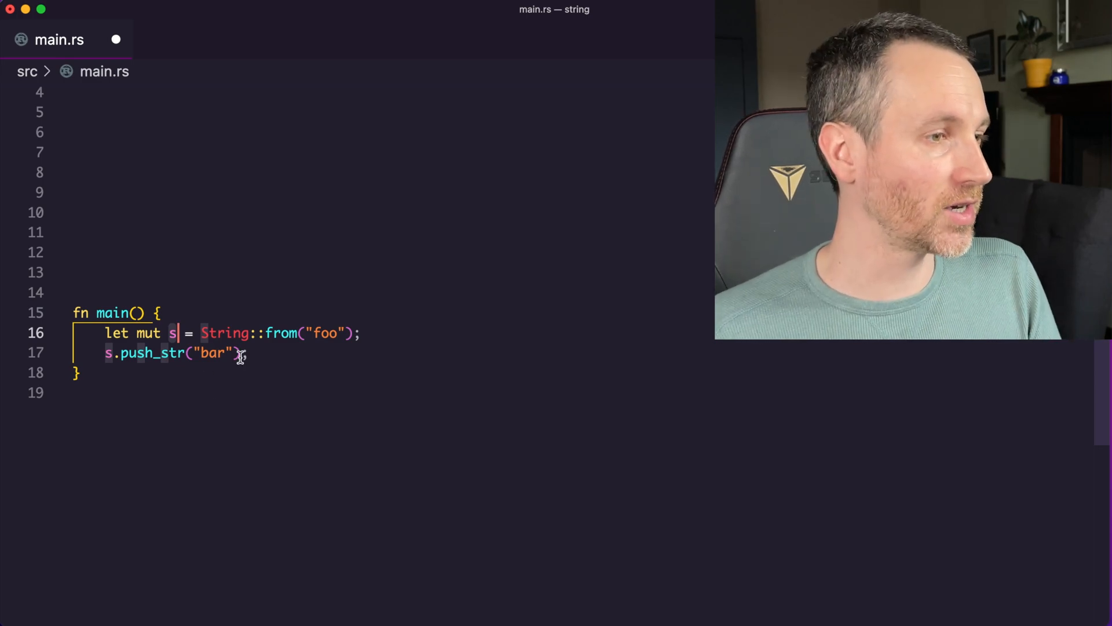
# - Annotate s2 with an explicit &str type and comment, then highlight s1.push_str(s2)
pyautogui.click(107, 353)
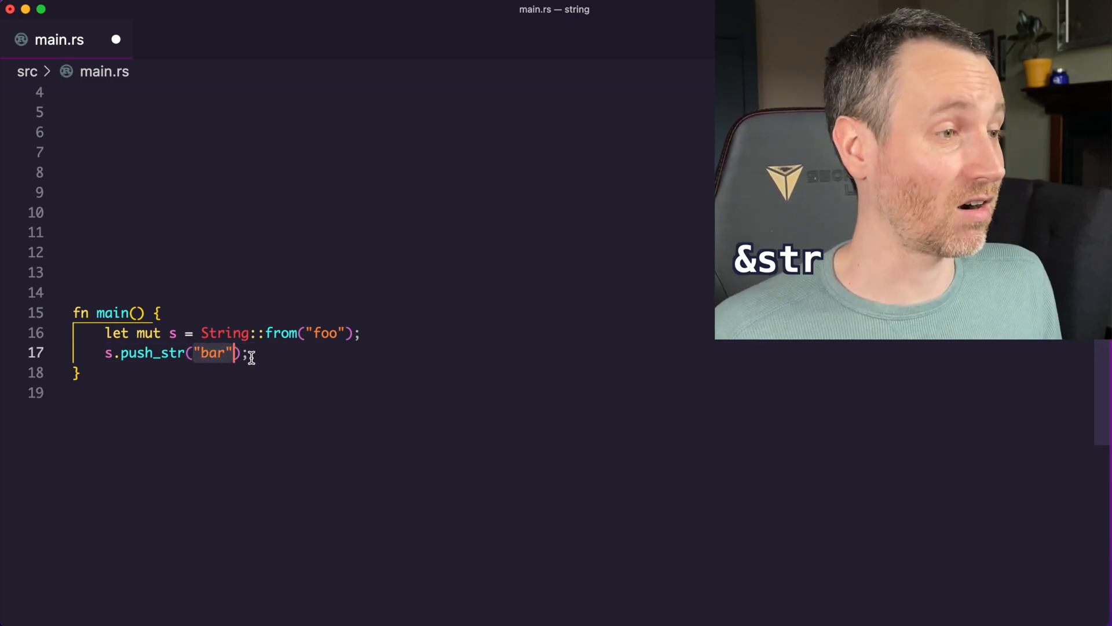
pyautogui.write('// &str')
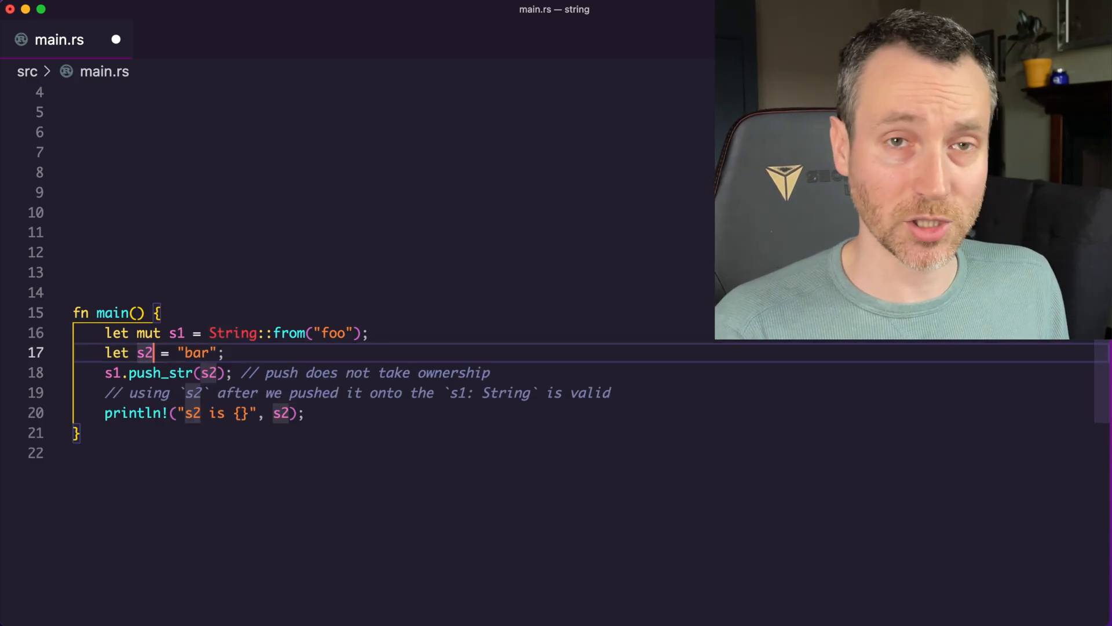
pyautogui.write(':')
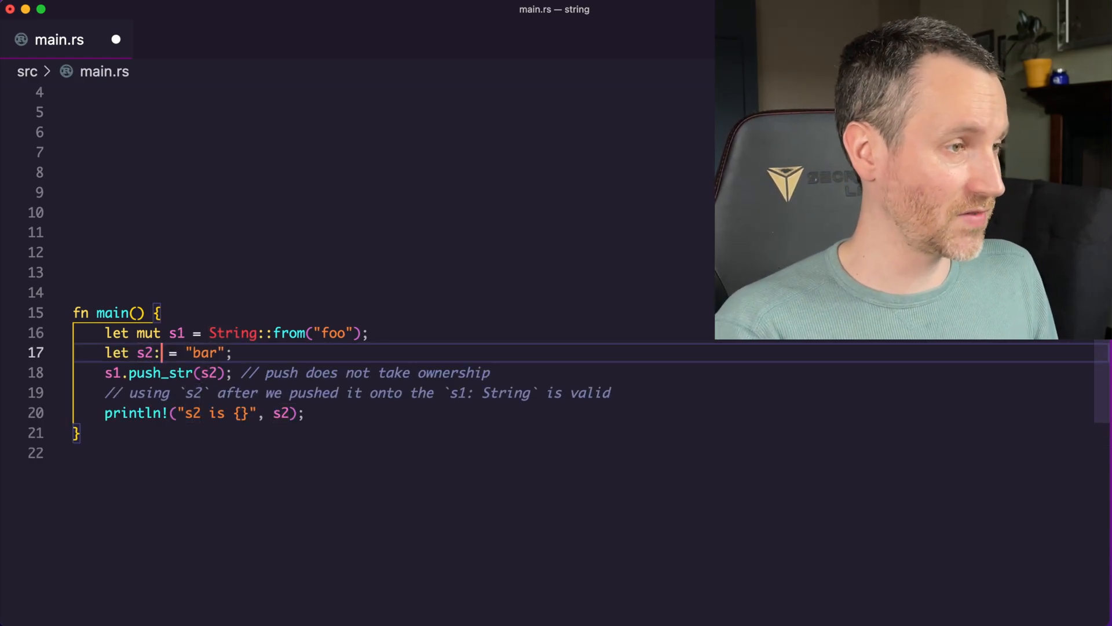
pyautogui.write('&str')
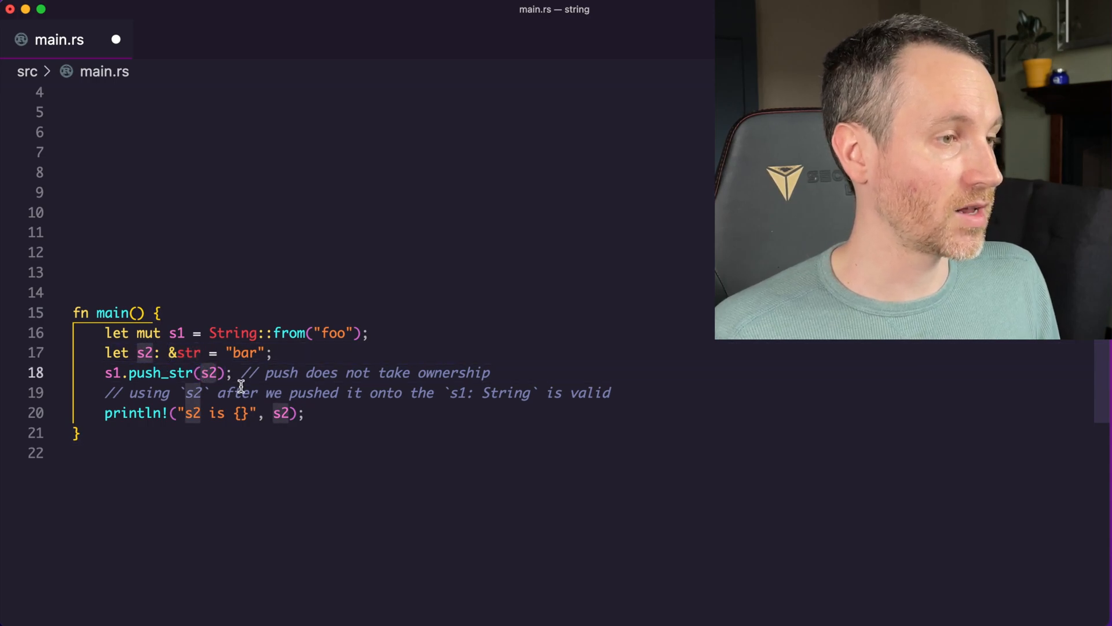
pyautogui.moveTo(200, 320)
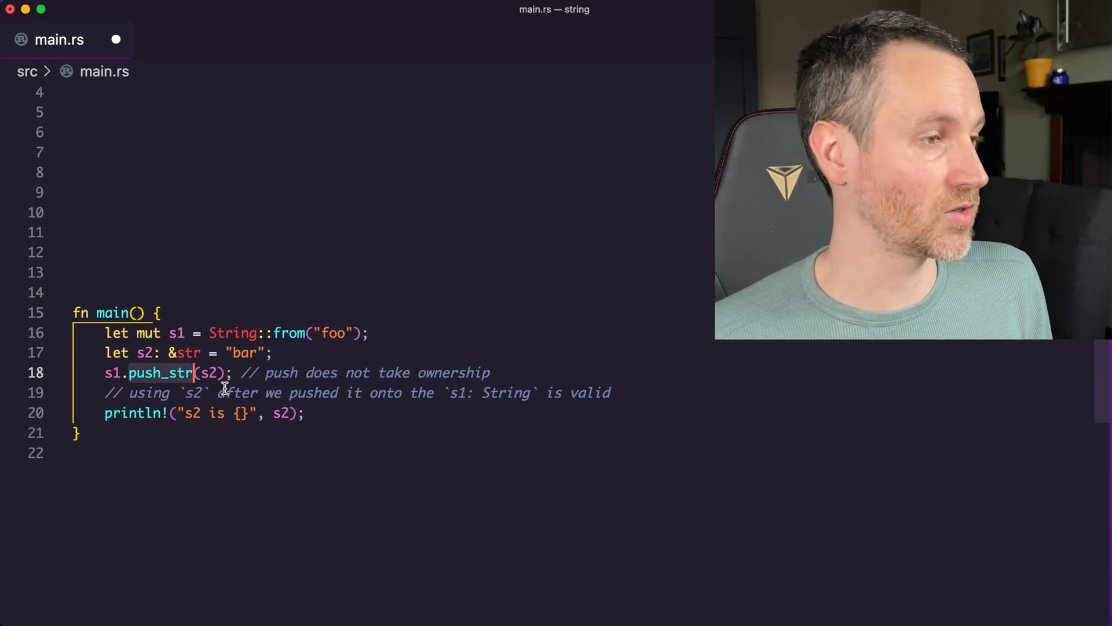
pyautogui.click(282, 413)
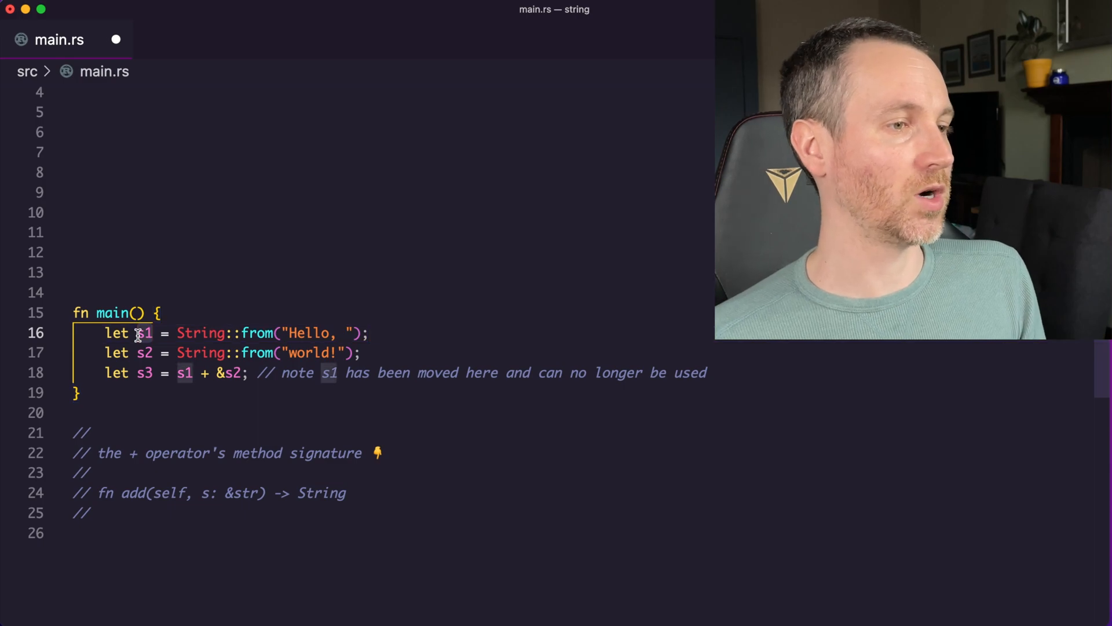
# - Review s1 + &s2 into s3 and touch up the fn add(self, s: &str) -> String comment
pyautogui.click(149, 352)
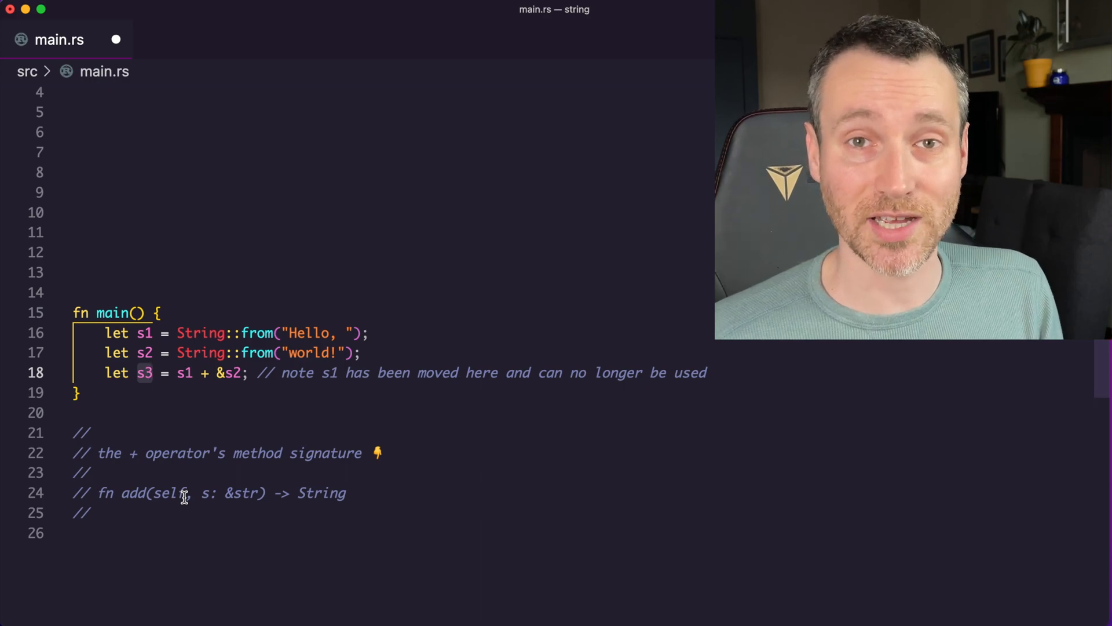
pyautogui.moveTo(154, 494)
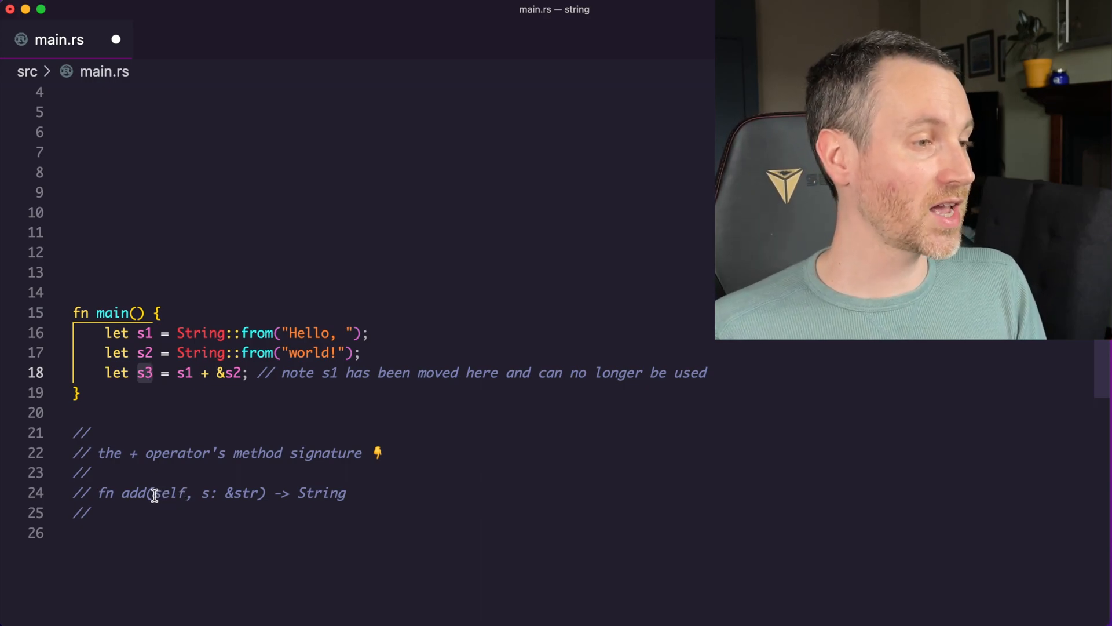
pyautogui.click(387, 494)
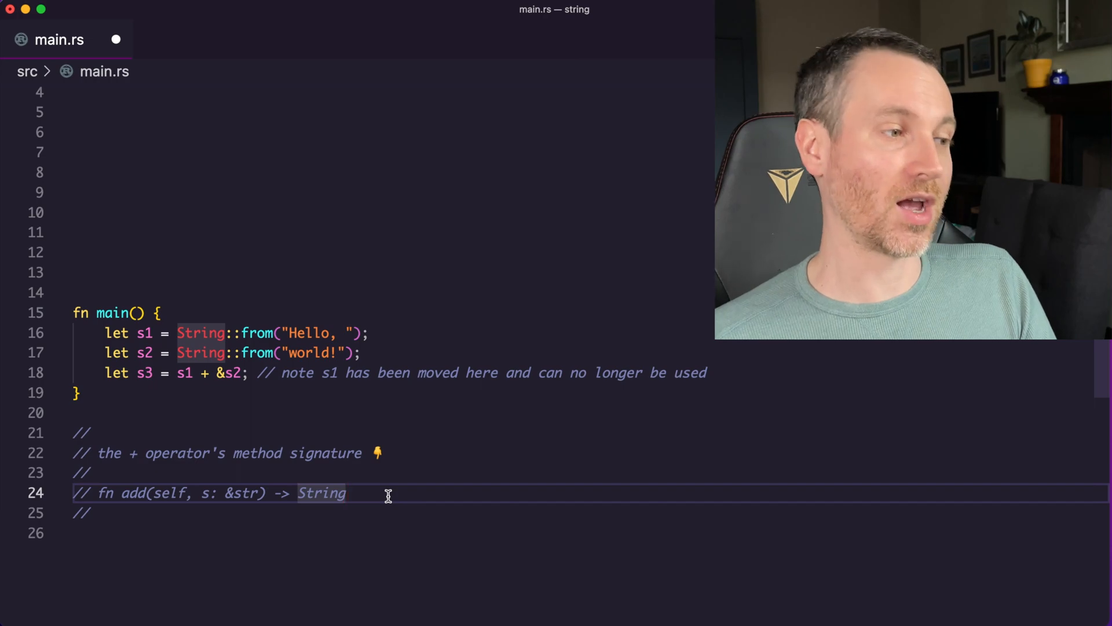
pyautogui.moveTo(121, 493)
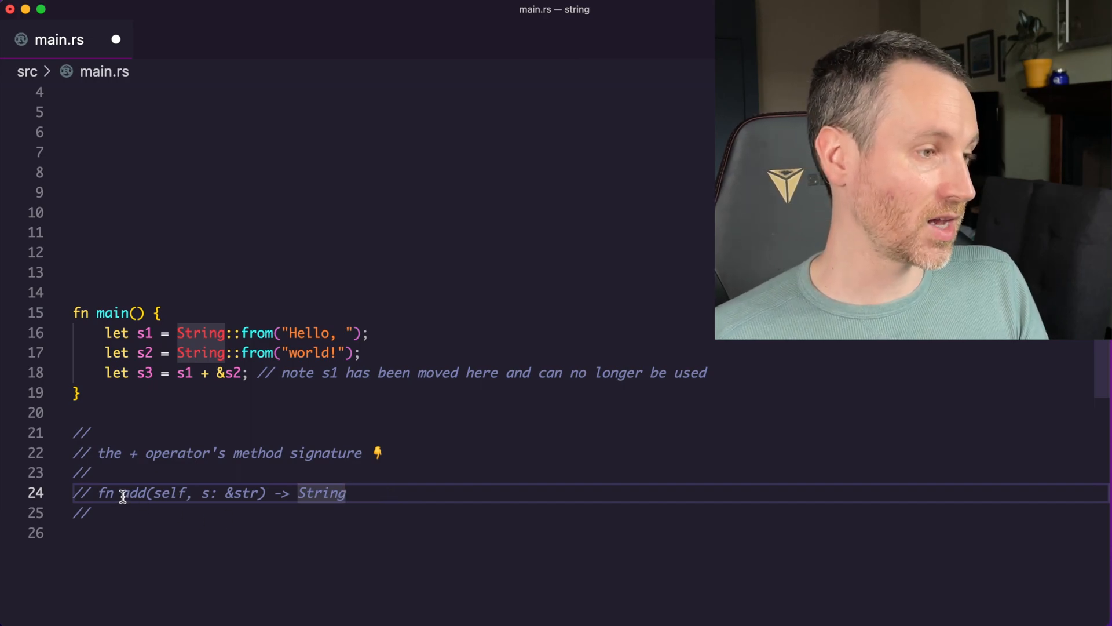
pyautogui.moveTo(168, 494)
pyautogui.write('&')
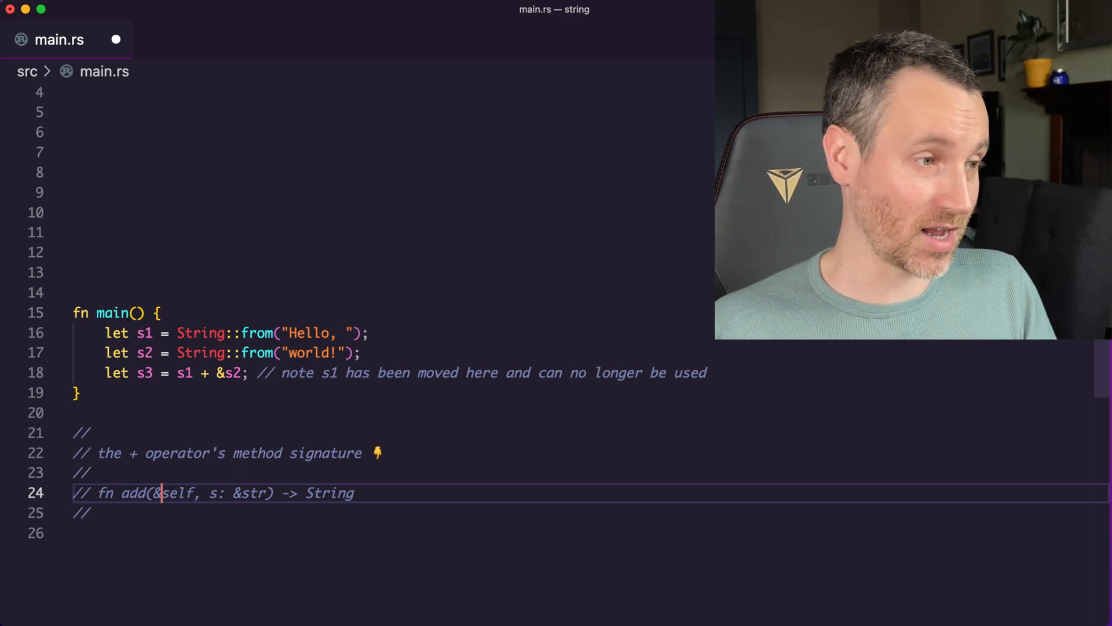
pyautogui.write('mut')
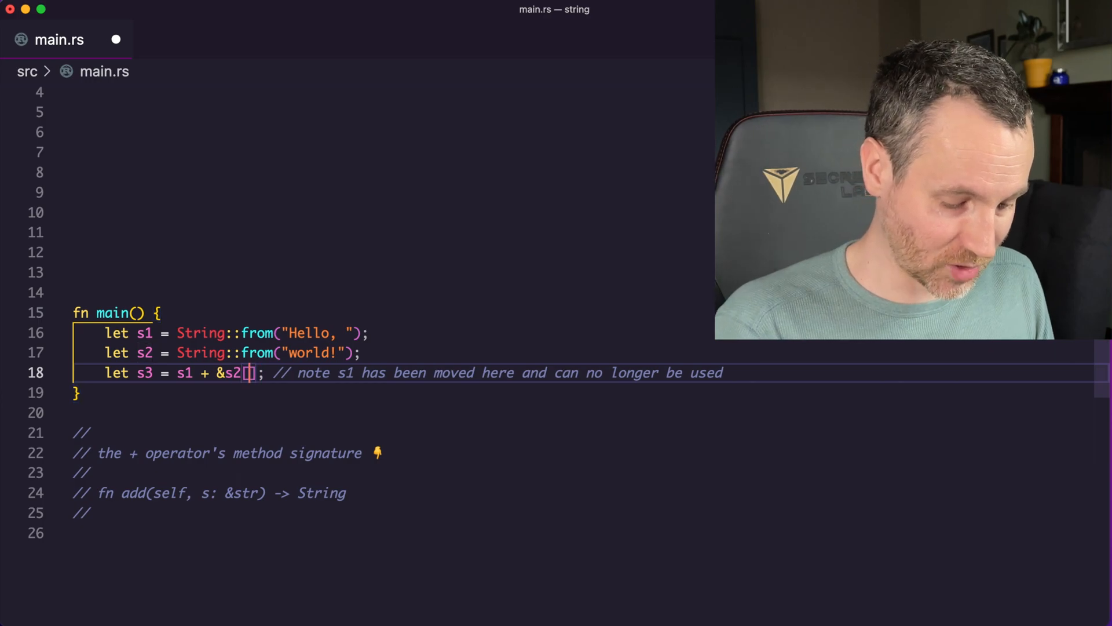
pyautogui.write('..')
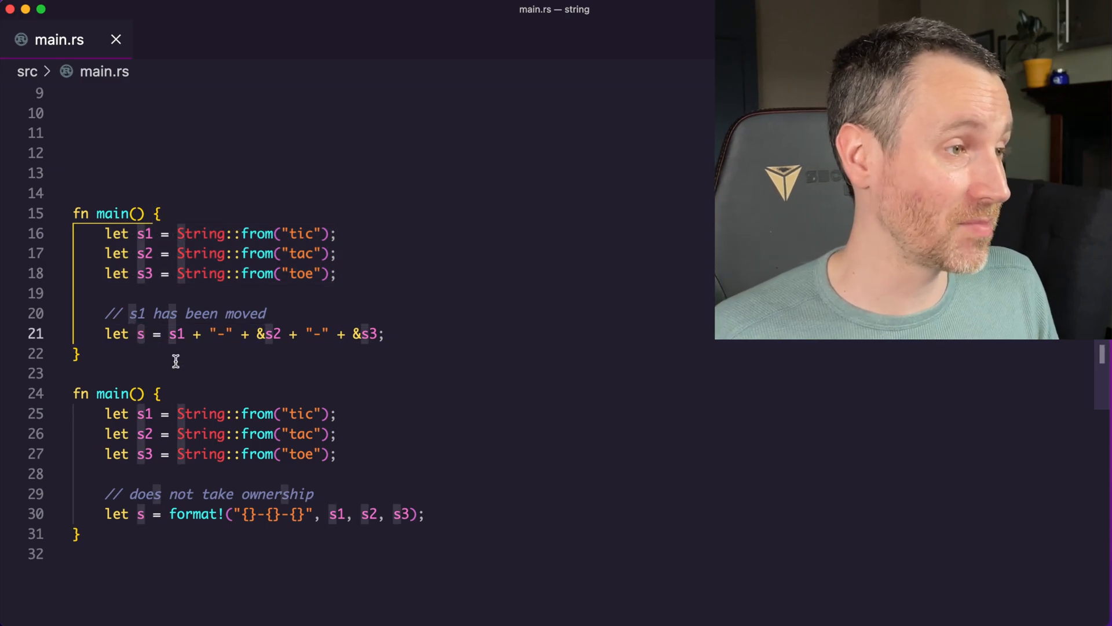
# - Edit the 's1 has been moved' comment contrasting + with format! for tic, tac, toe
pyautogui.click(267, 314)
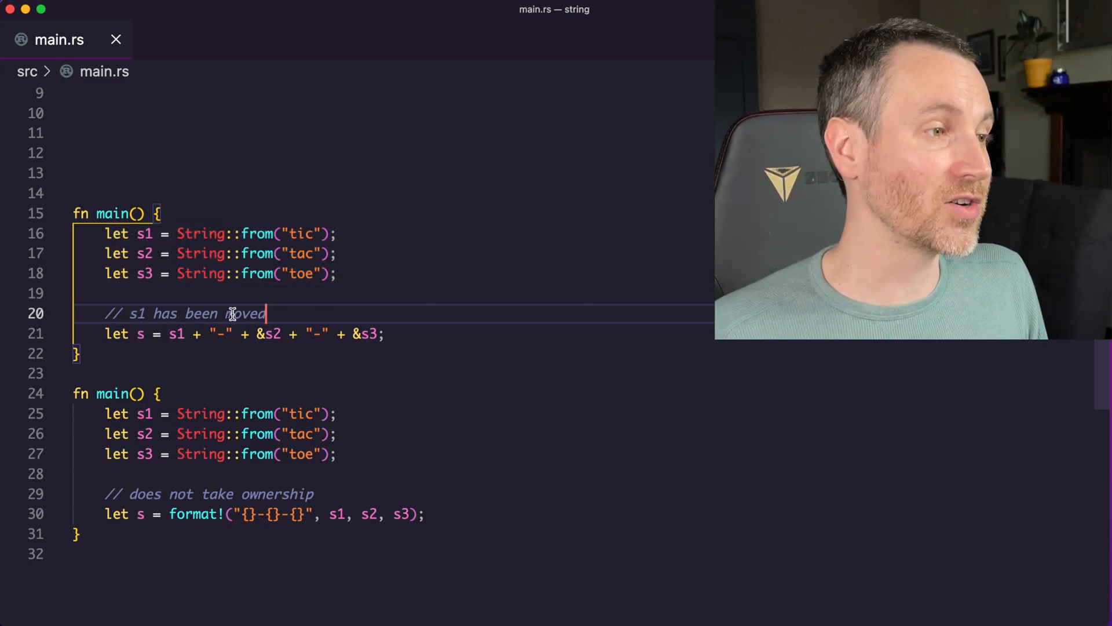
pyautogui.doubleClick(138, 314)
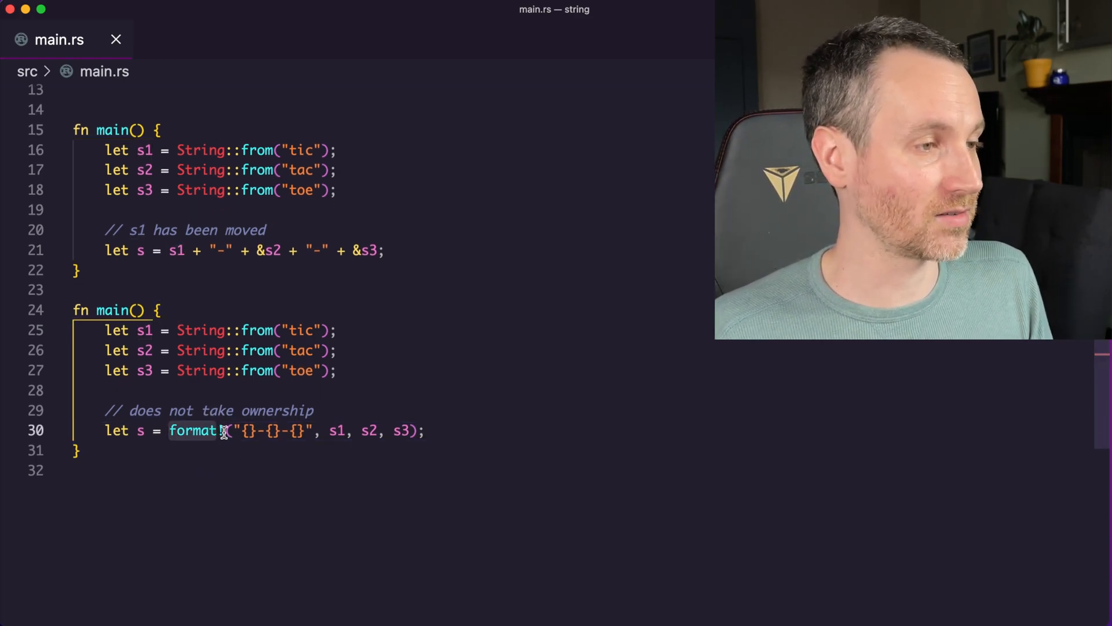
pyautogui.write('!("{:?}", hello.to_bytes());')
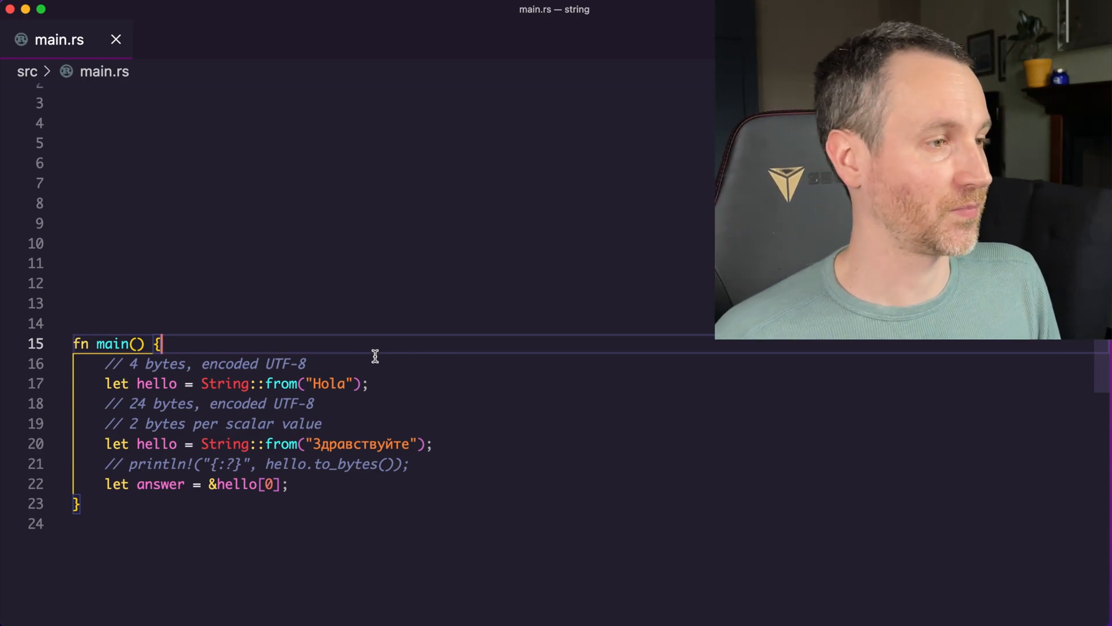
# - Add a // Vec<u8> comment and review the Hola and 24-byte Здравствуйте UTF-8 examples
pyautogui.write('// Vec<u')
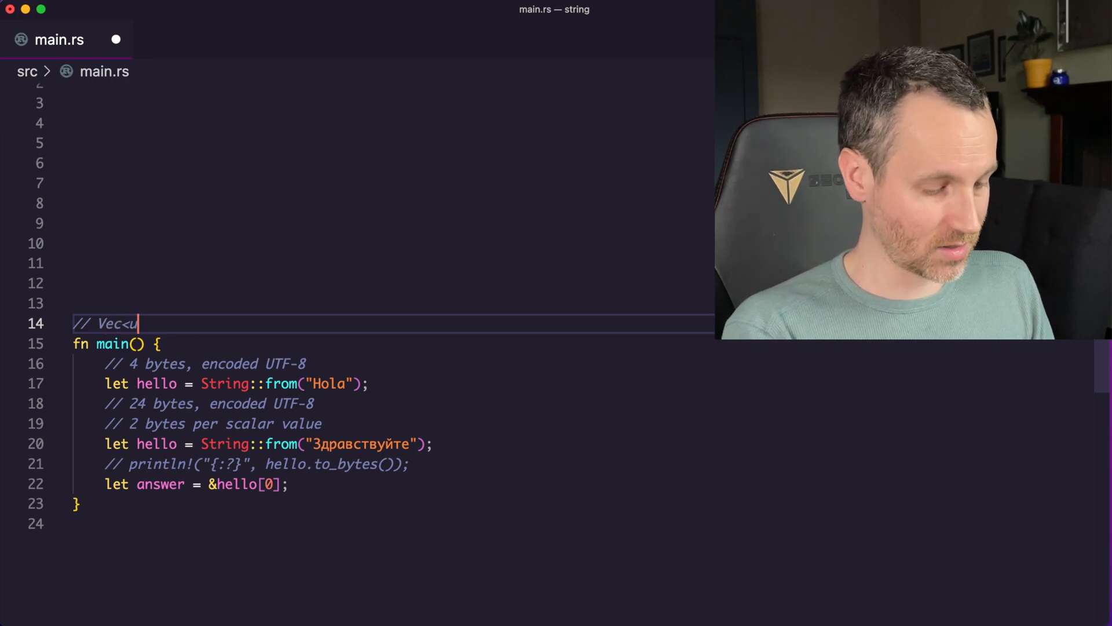
pyautogui.write('8>')
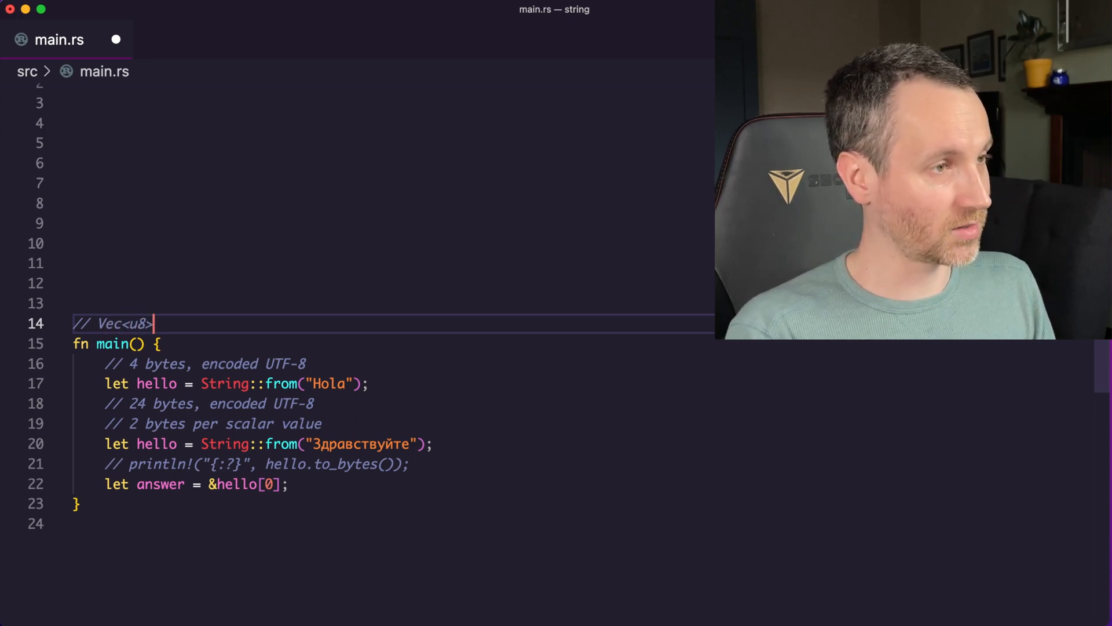
pyautogui.press('enter')
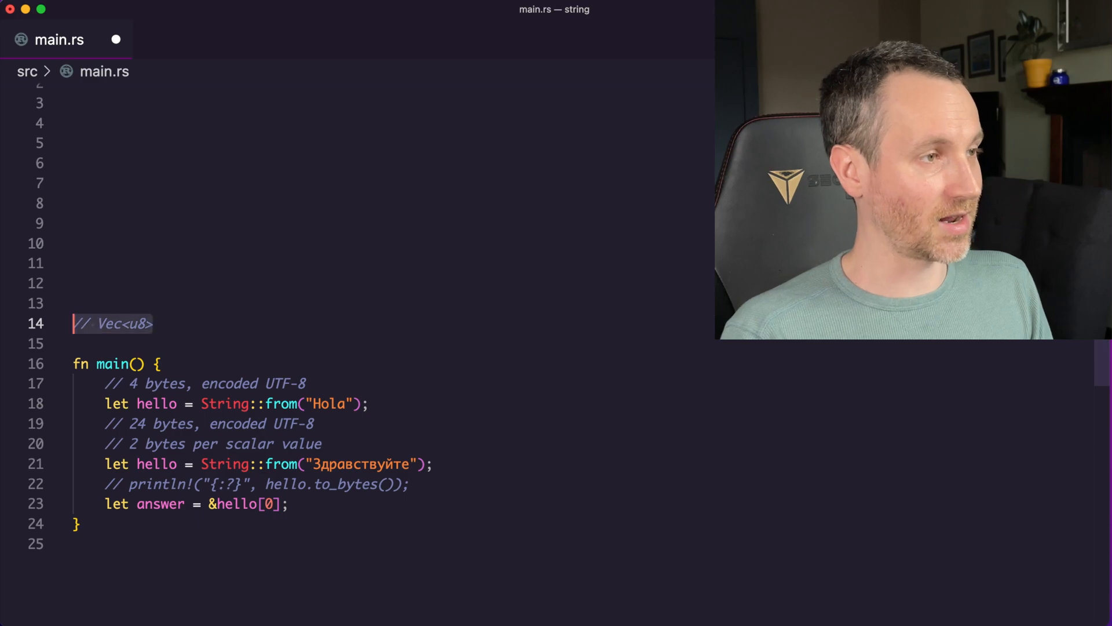
pyautogui.click(351, 403)
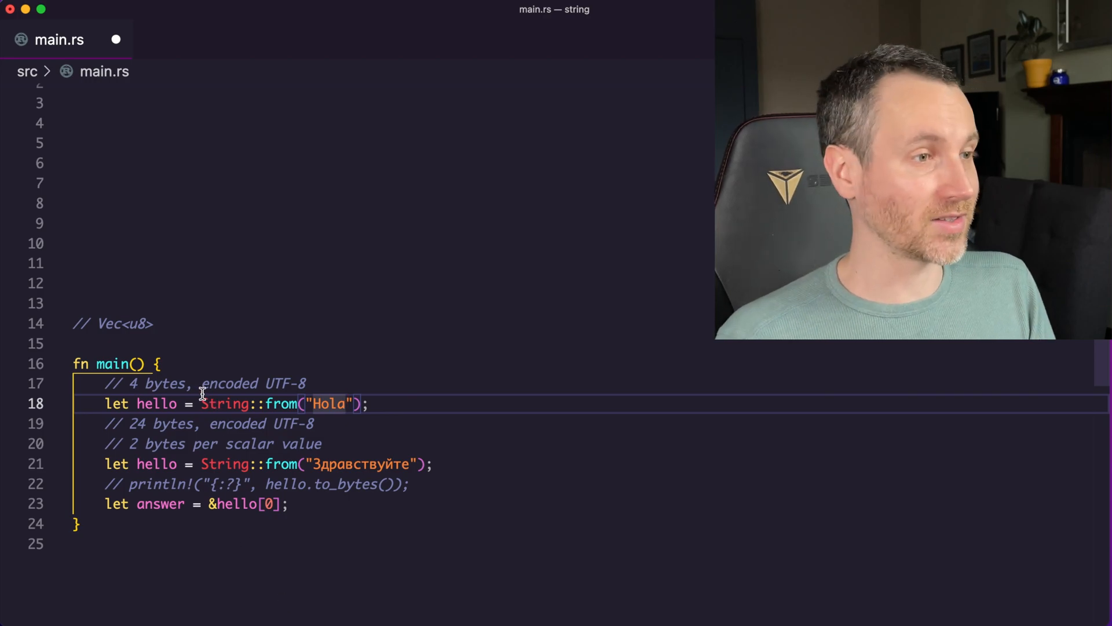
pyautogui.click(323, 443)
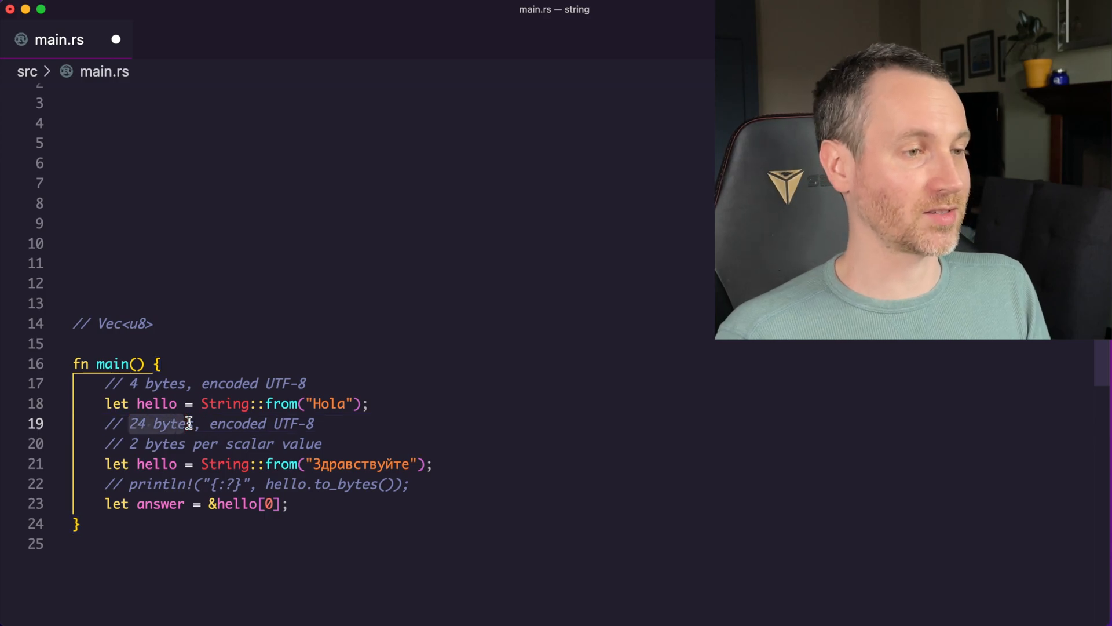
pyautogui.moveTo(325, 467)
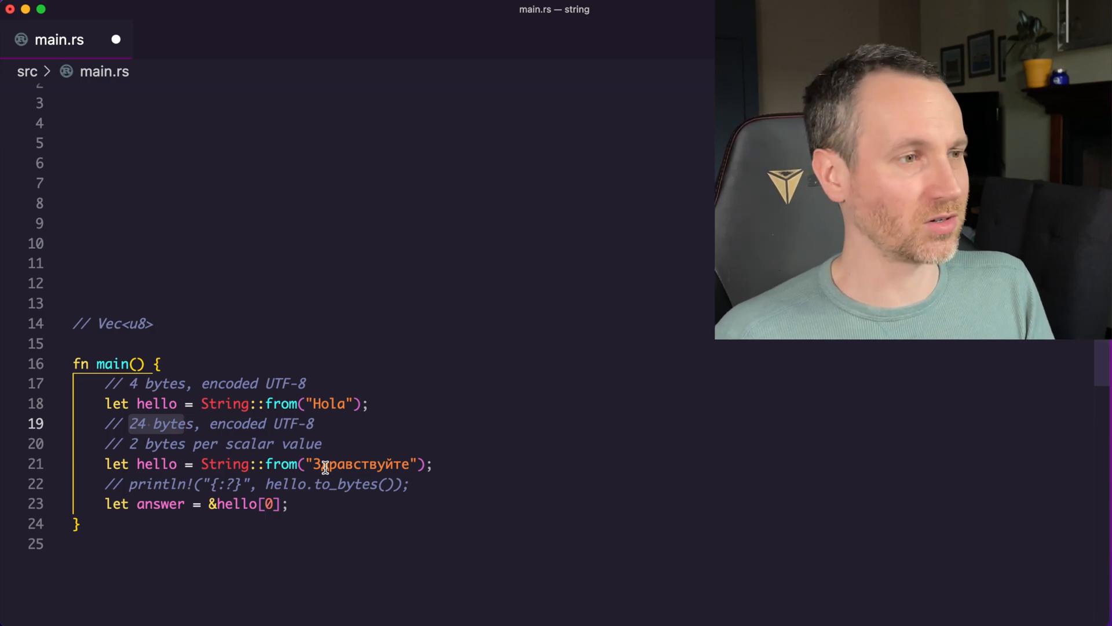
# - Run the program in the terminal to print Здравствуйте's UTF-8 byte values
pyautogui.click(311, 425)
pyautogui.write('cargo check')
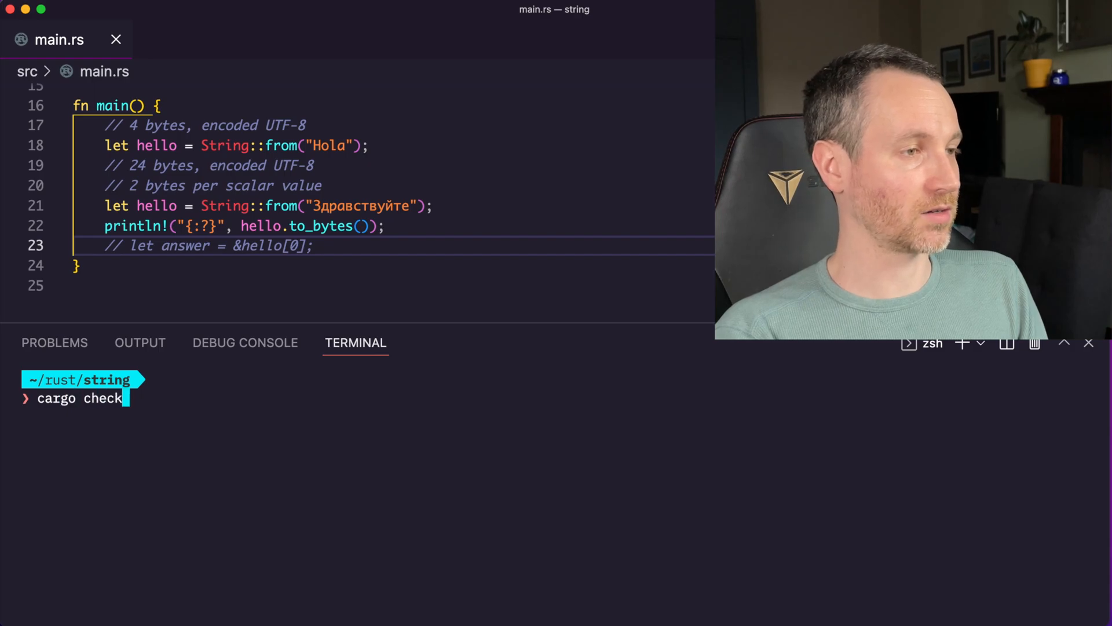
pyautogui.press('Return')
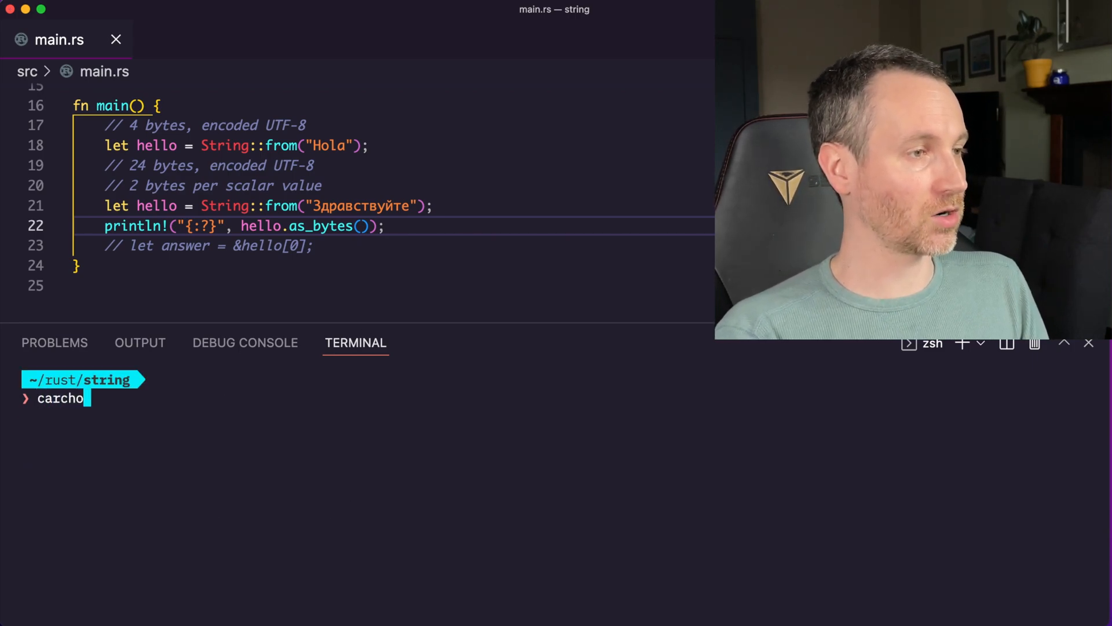
pyautogui.press('Return')
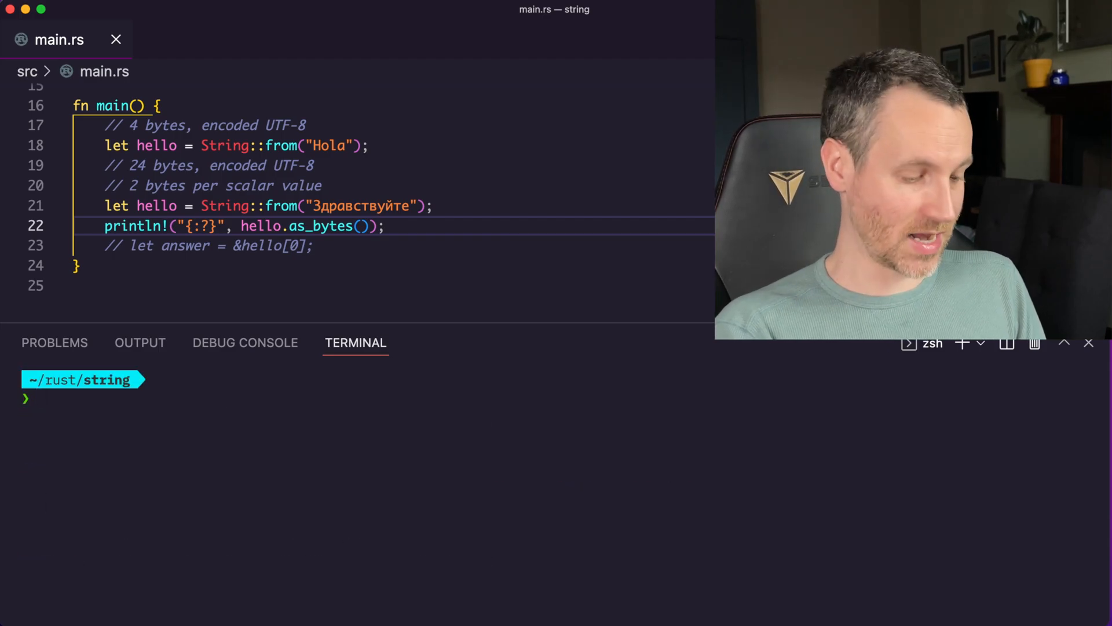
pyautogui.write('cargo c')
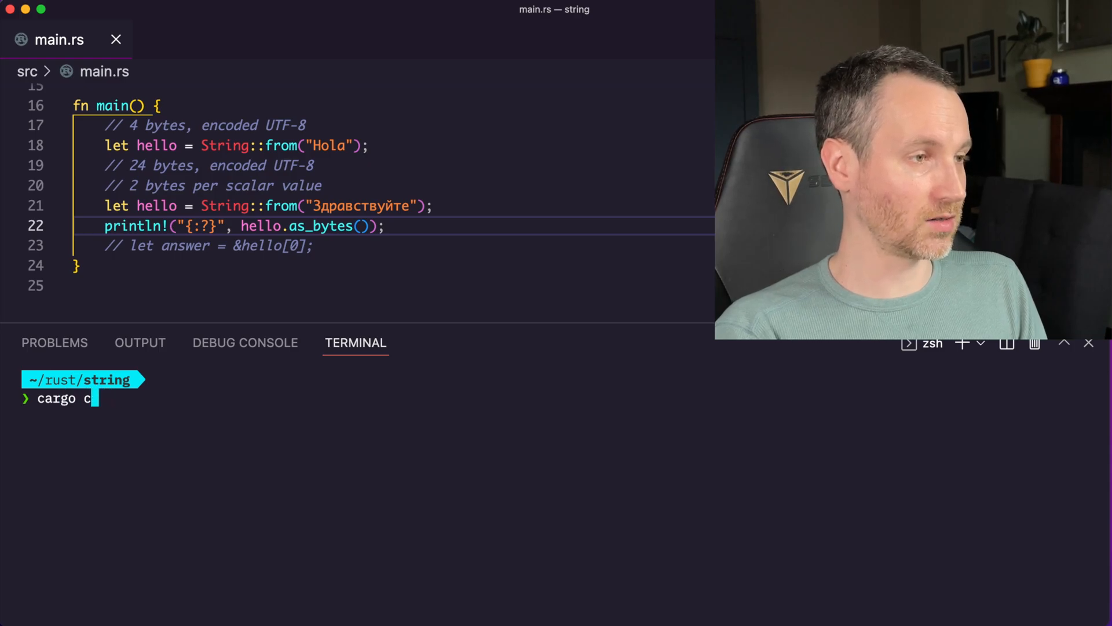
pyautogui.press('Return')
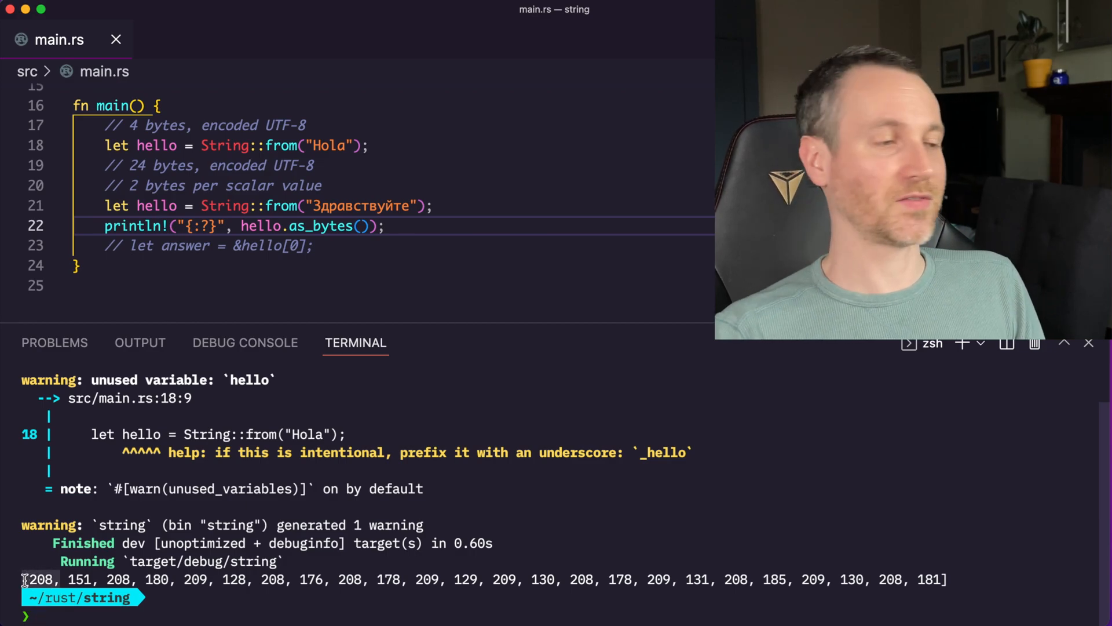
pyautogui.moveTo(140, 598)
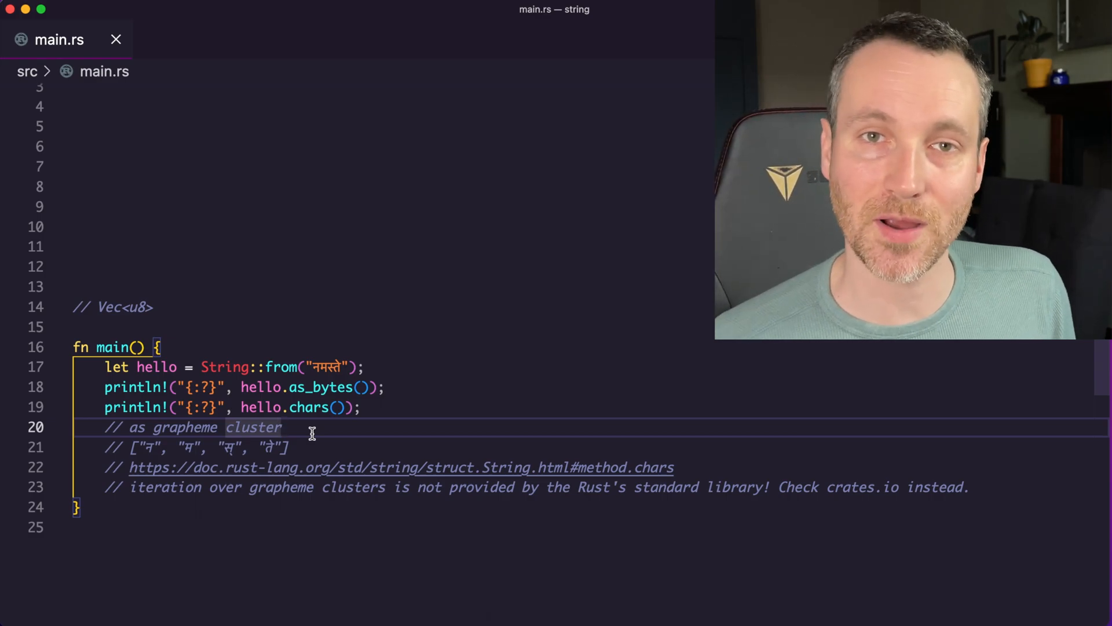
pyautogui.moveTo(684, 467)
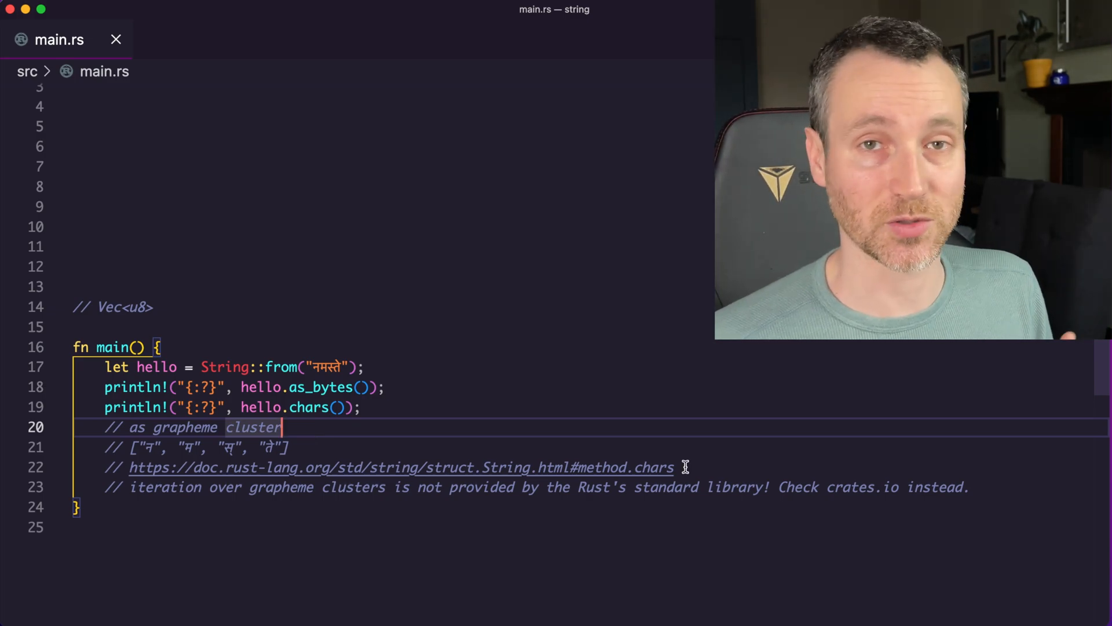
pyautogui.moveTo(460, 431)
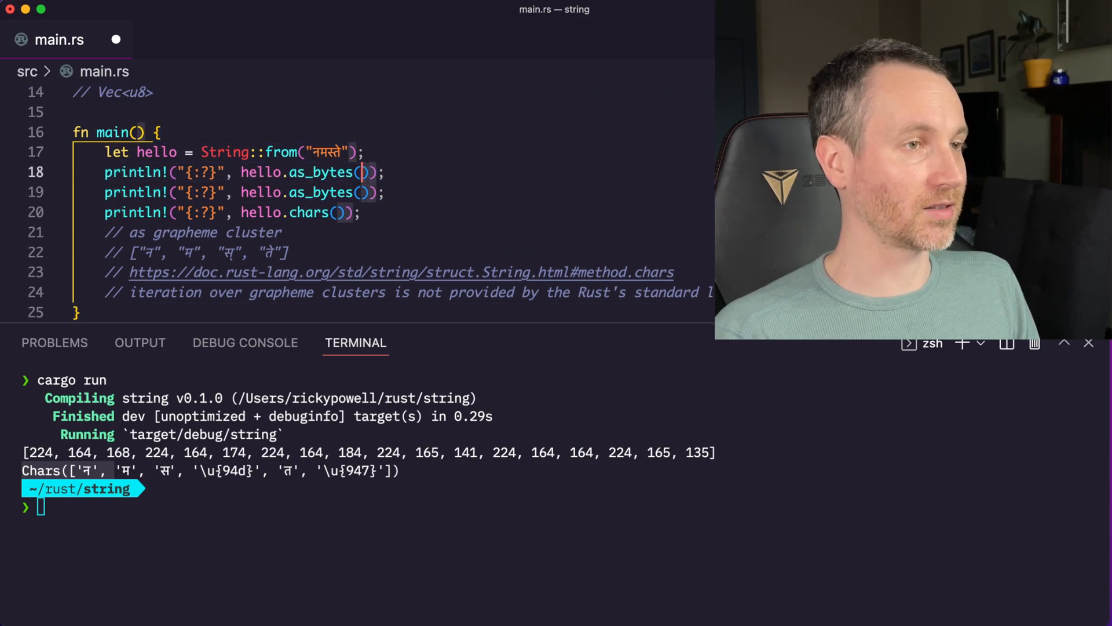
# - Run the नमस्ते example so the terminal lists its 18 bytes and six chars
pyautogui.write('let hello = "Здравствуйте";')
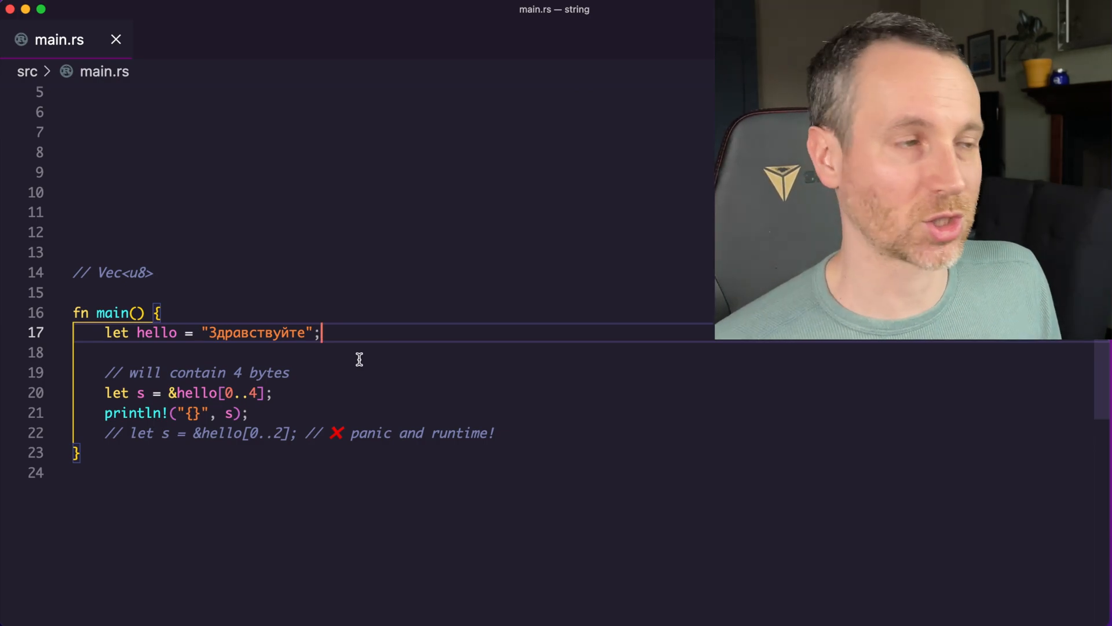
pyautogui.click(175, 272)
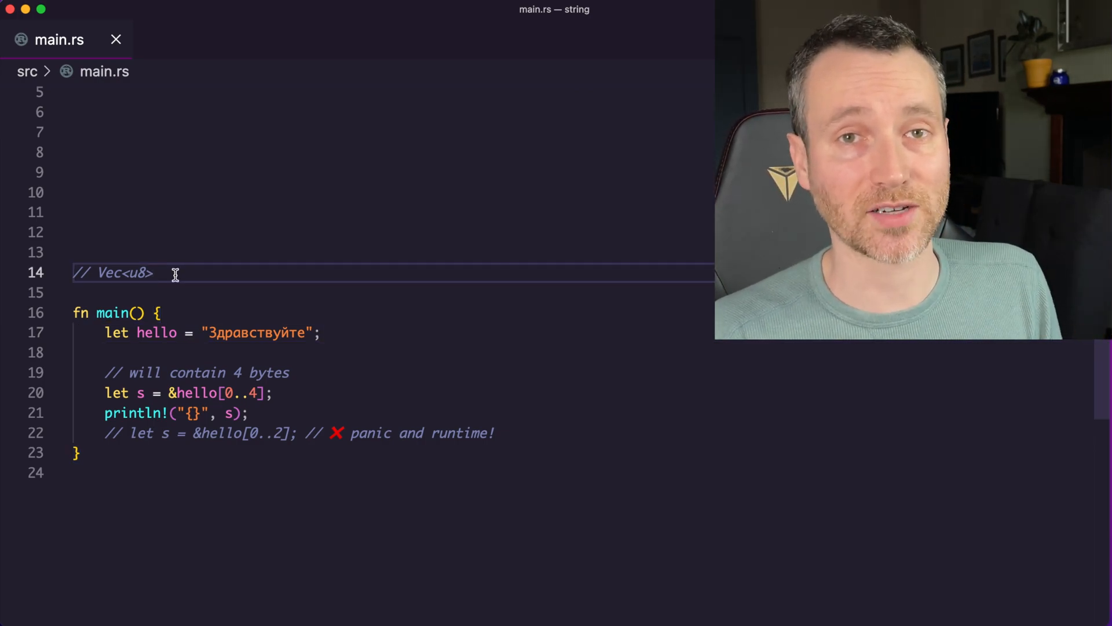
pyautogui.moveTo(336, 334)
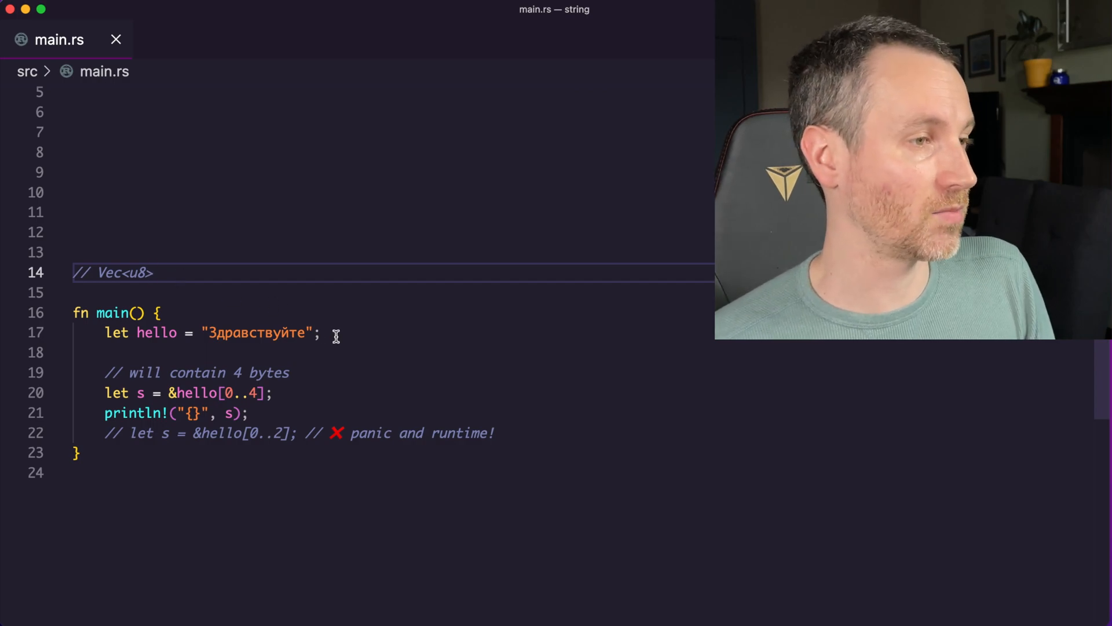
pyautogui.doubleClick(156, 333)
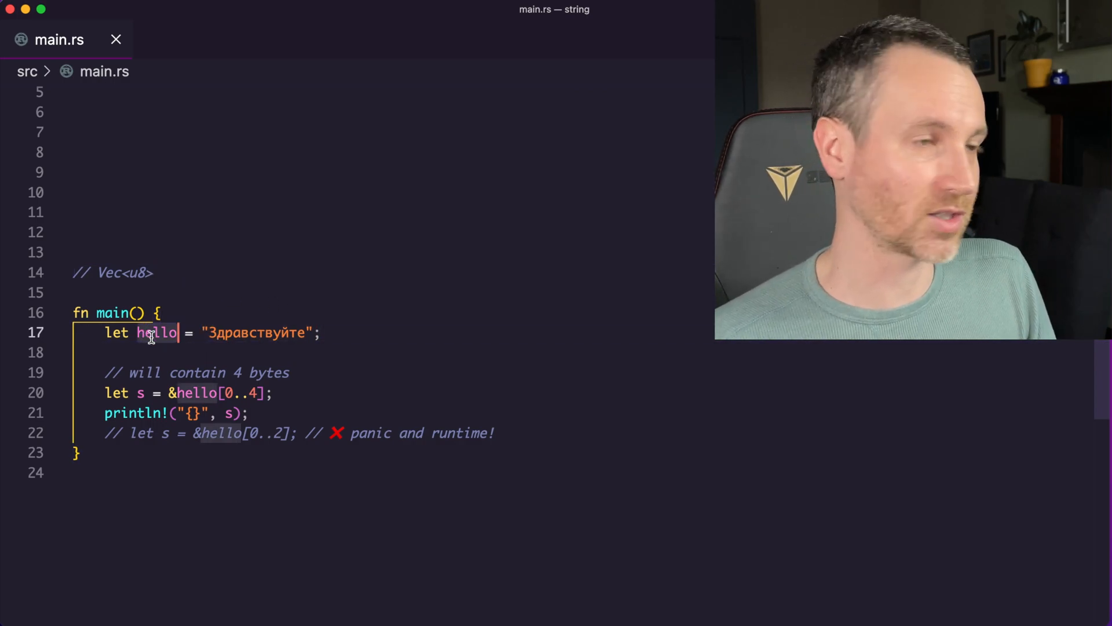
pyautogui.click(160, 393)
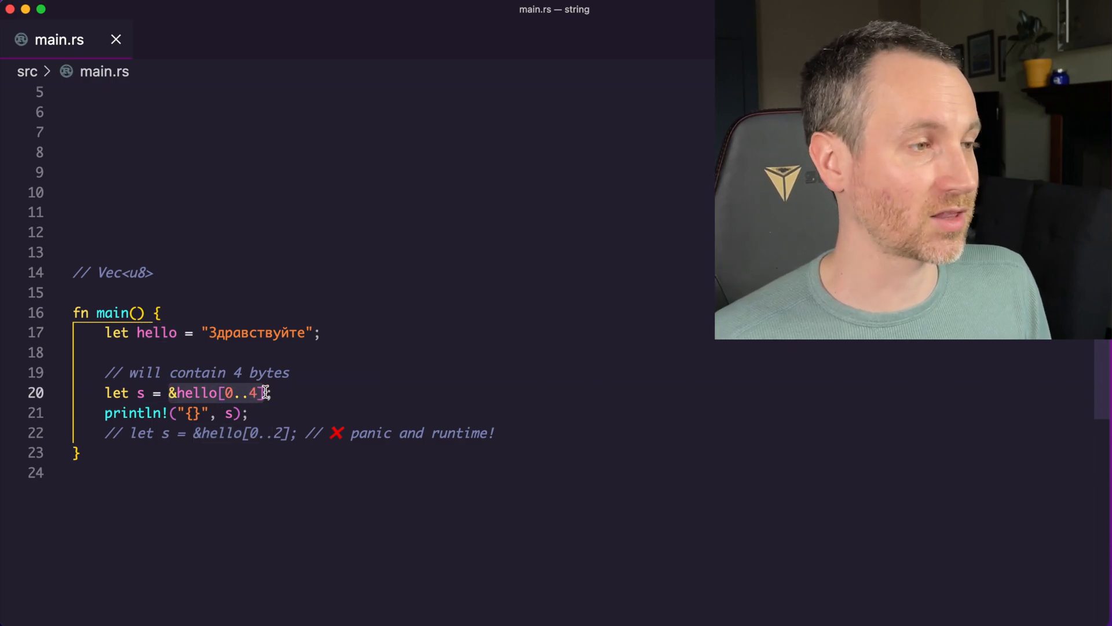
pyautogui.moveTo(136, 392)
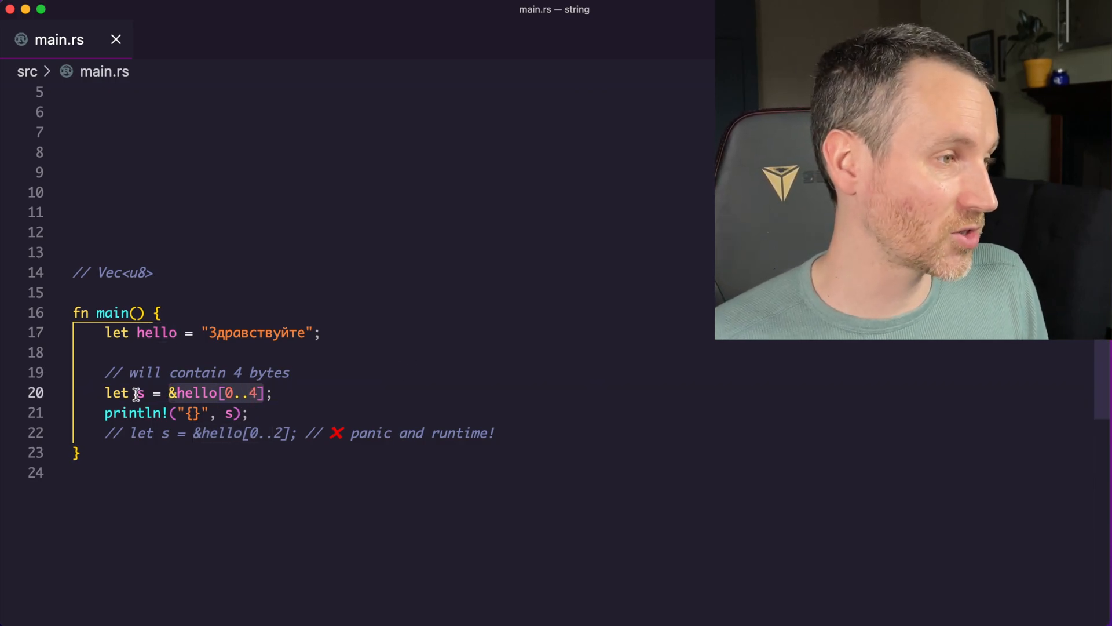
pyautogui.click(312, 469)
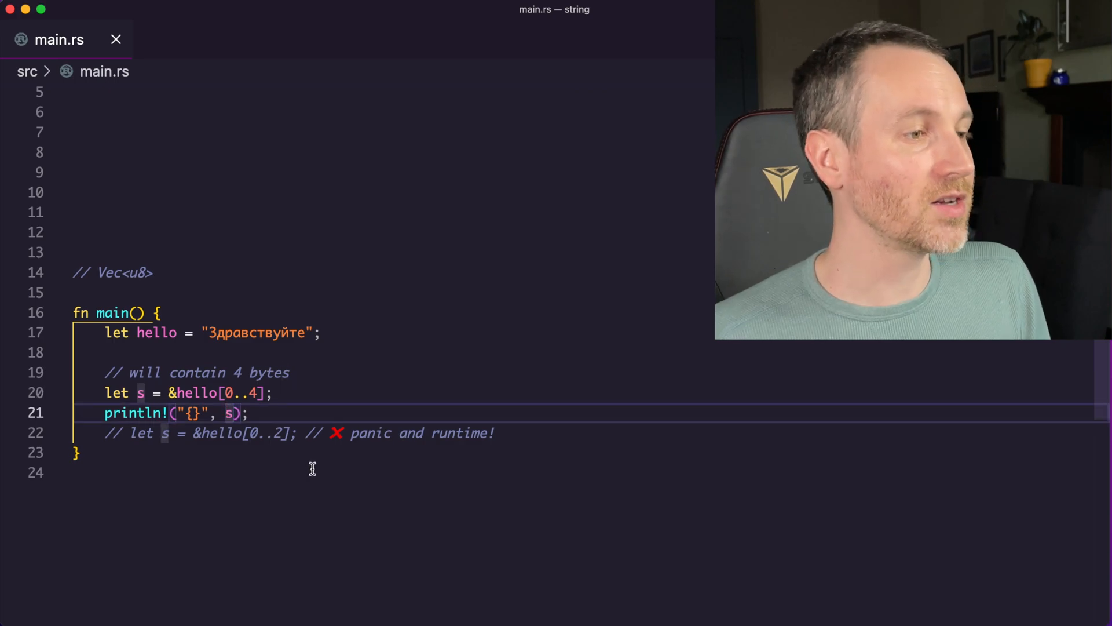
pyautogui.click(494, 432)
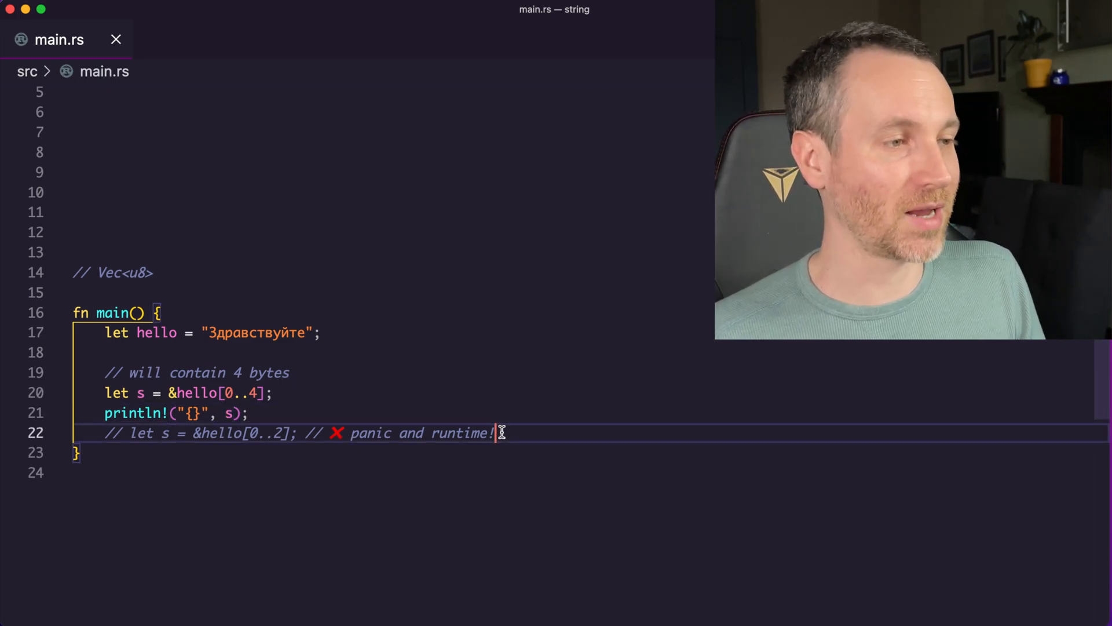
pyautogui.moveTo(273, 425)
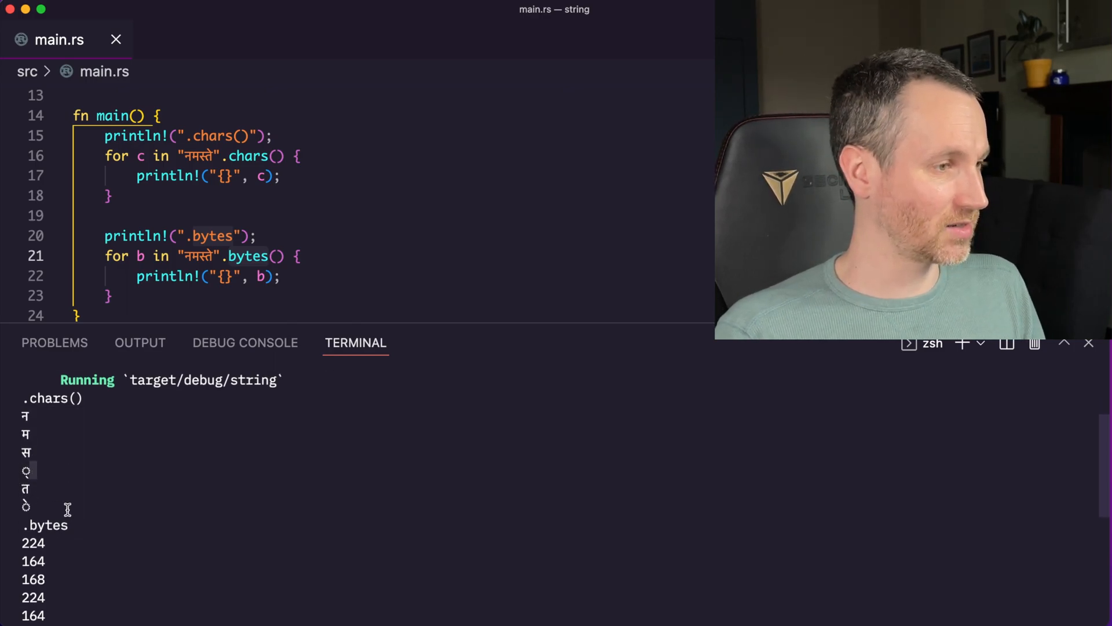
# - Scroll the terminal through the per-line chars and bytes of नमस्ते
pyautogui.scroll(-3)
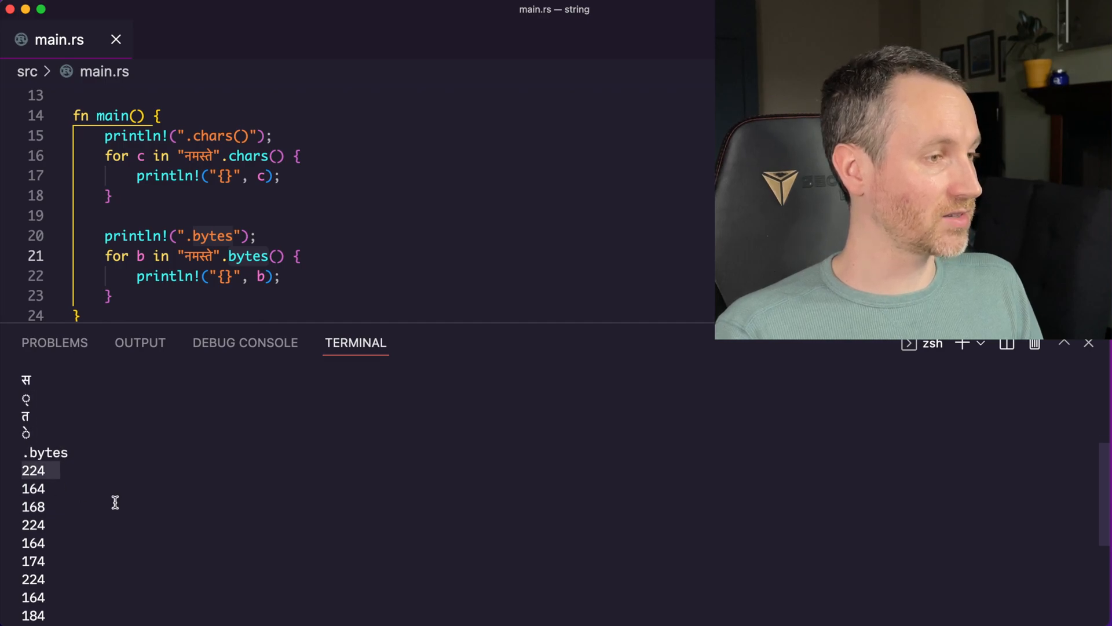
pyautogui.scroll(-3)
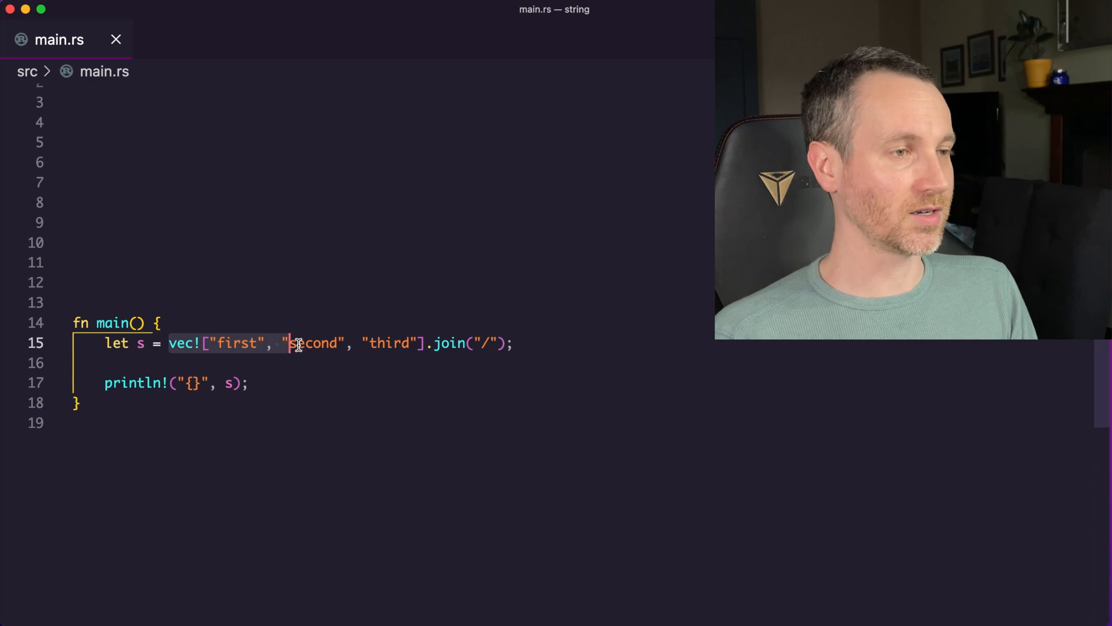
# - Run the vec!["first", "second", "third"].join("/") example and print s
pyautogui.click(445, 363)
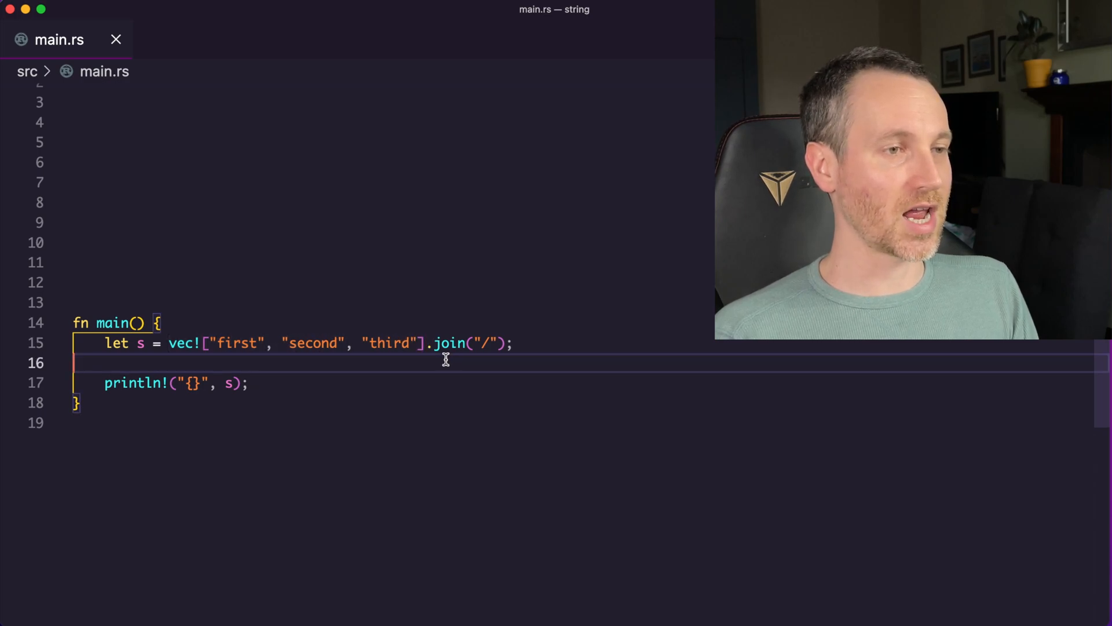
pyautogui.click(479, 343)
pyautogui.write('cargo run')
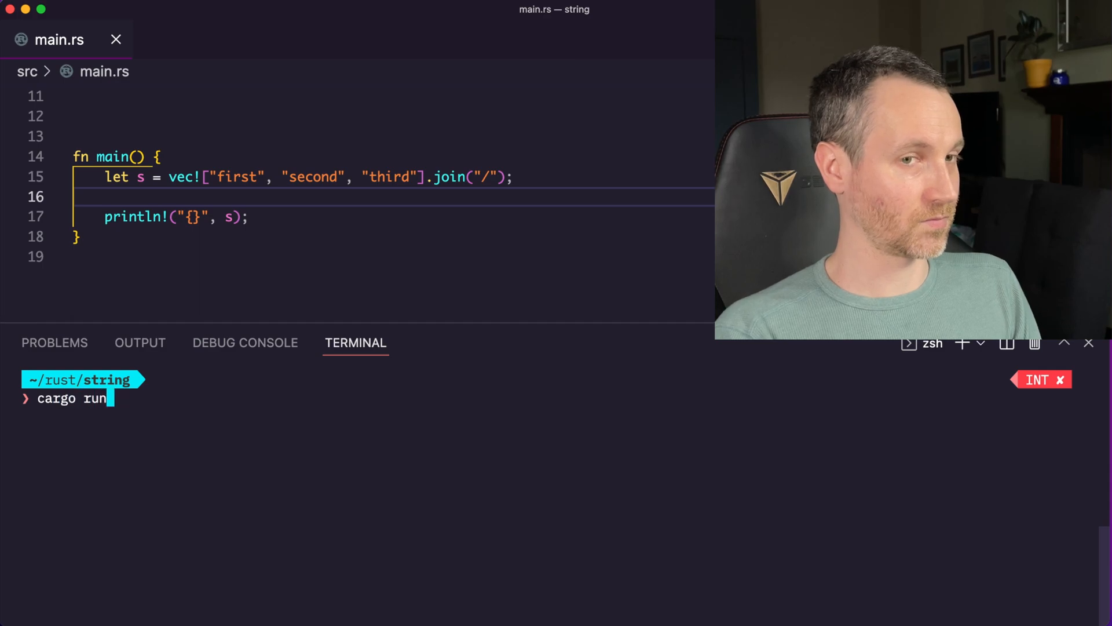
pyautogui.press('Return')
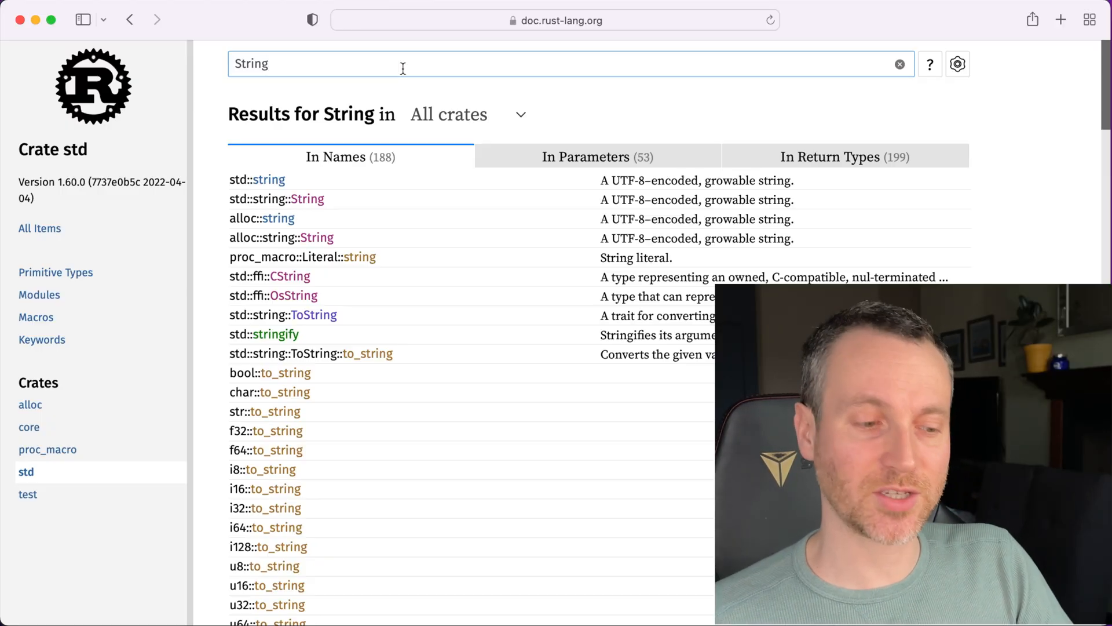
pyautogui.moveTo(388, 87)
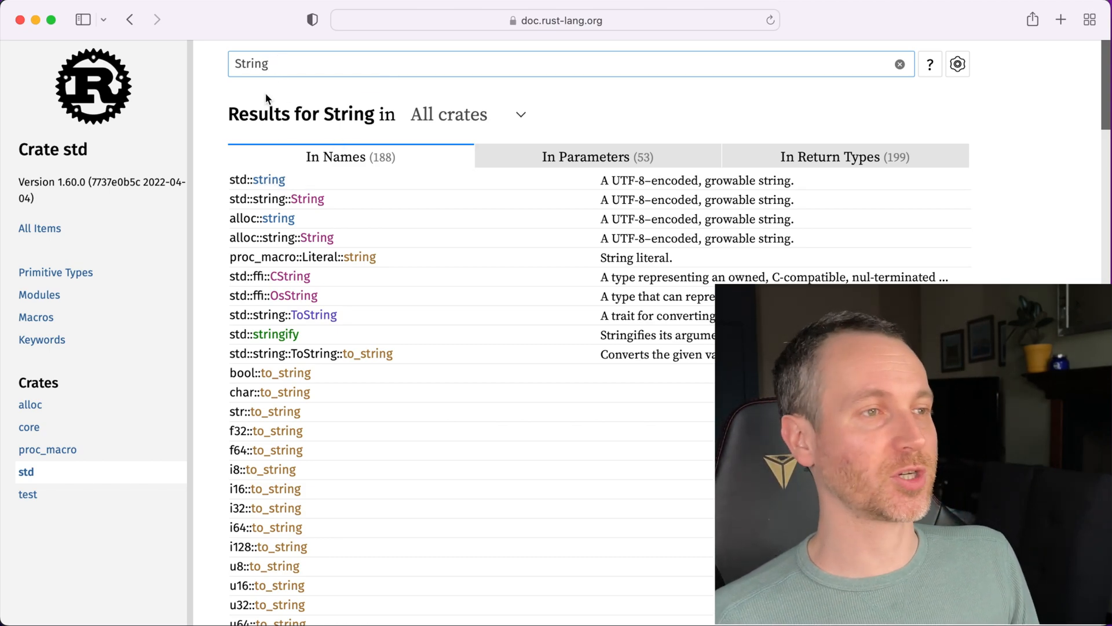
pyautogui.moveTo(255, 179)
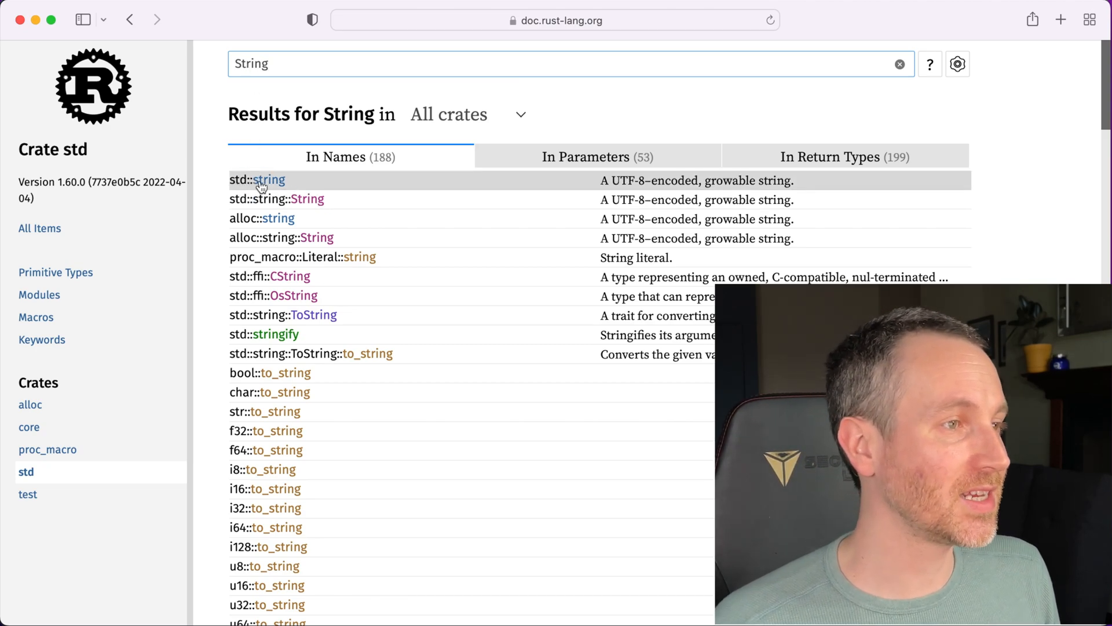
pyautogui.moveTo(277, 200)
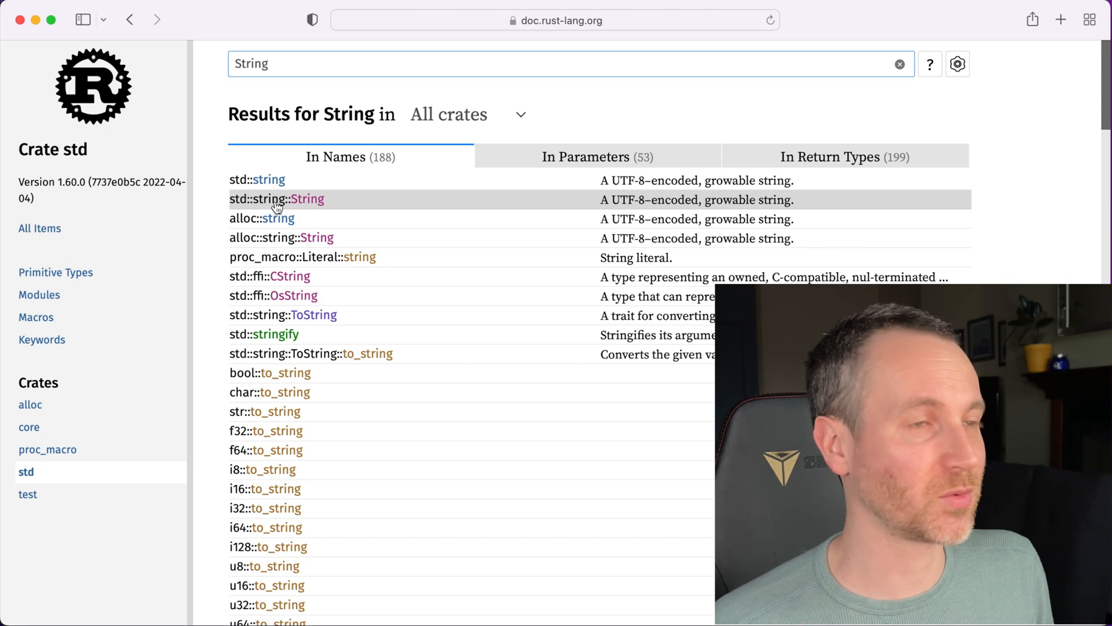
# - Open the std::string::String docs result and scroll to its Examples and UTF-8 section
pyautogui.click(305, 199)
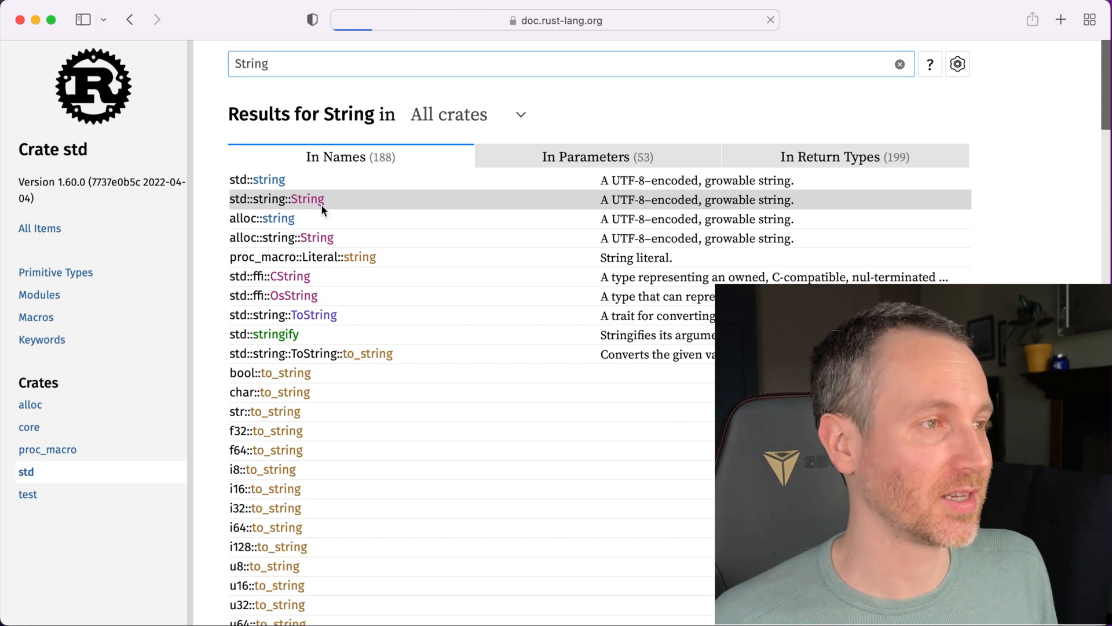
pyautogui.click(276, 199)
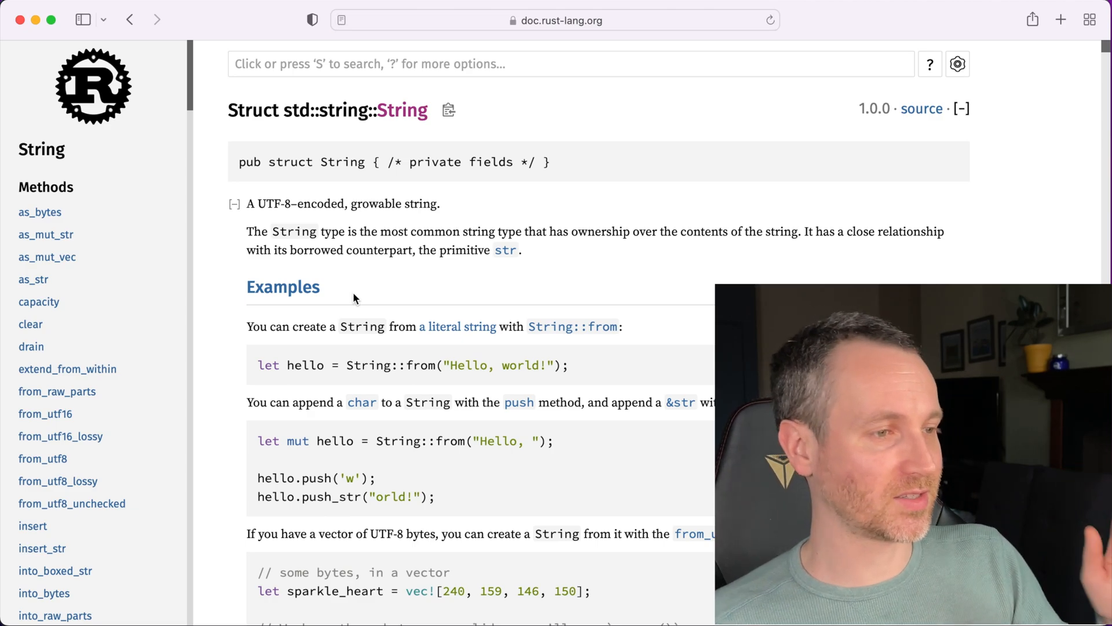
pyautogui.scroll(-3)
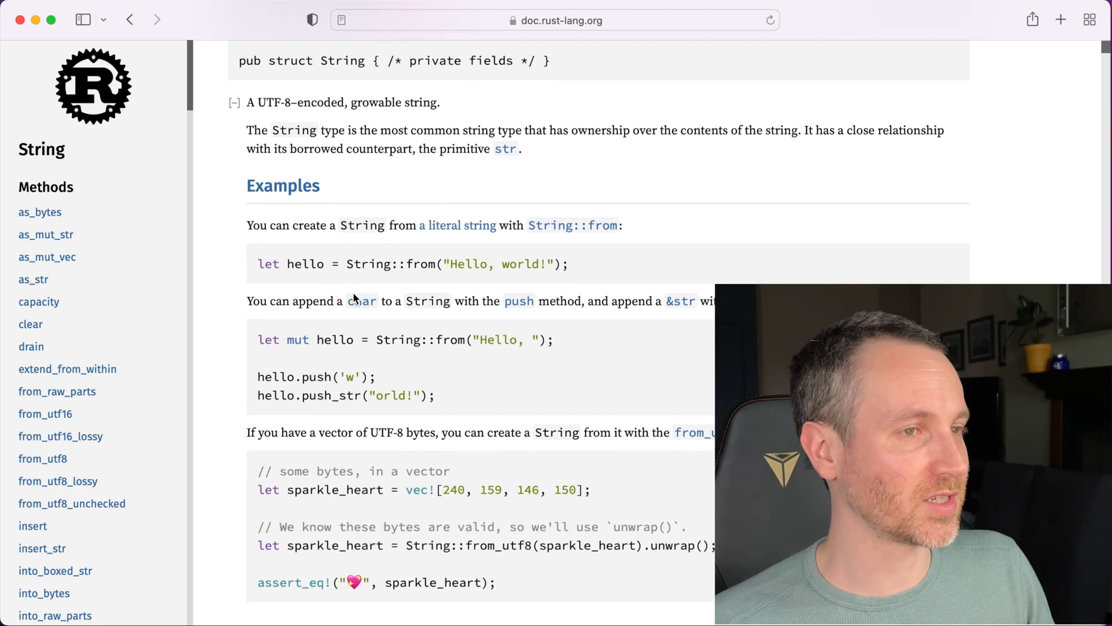
pyautogui.scroll(-3)
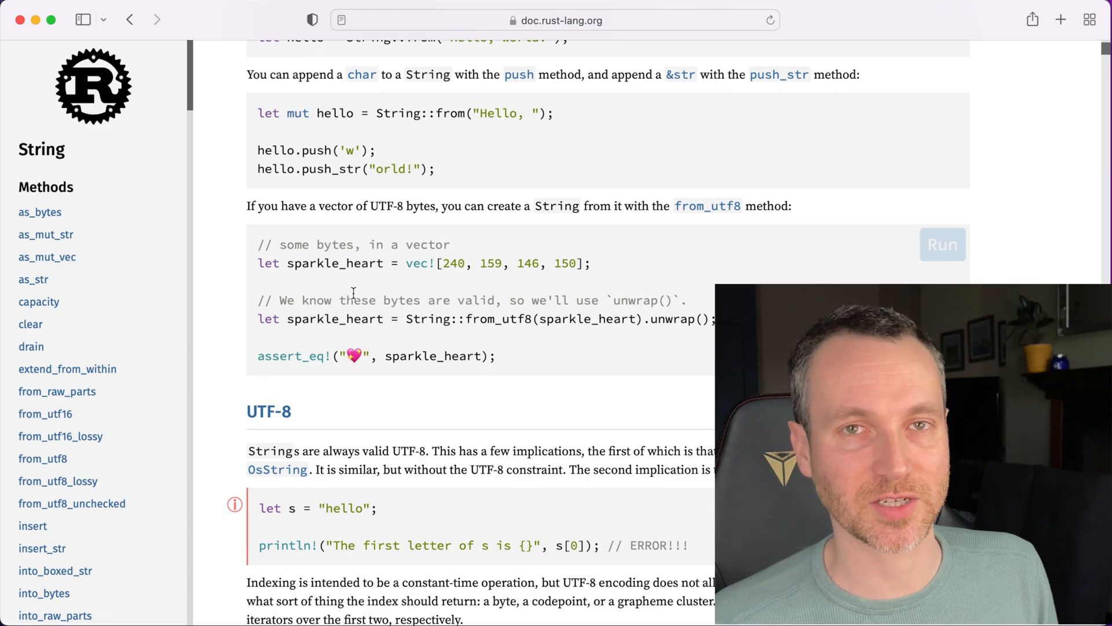